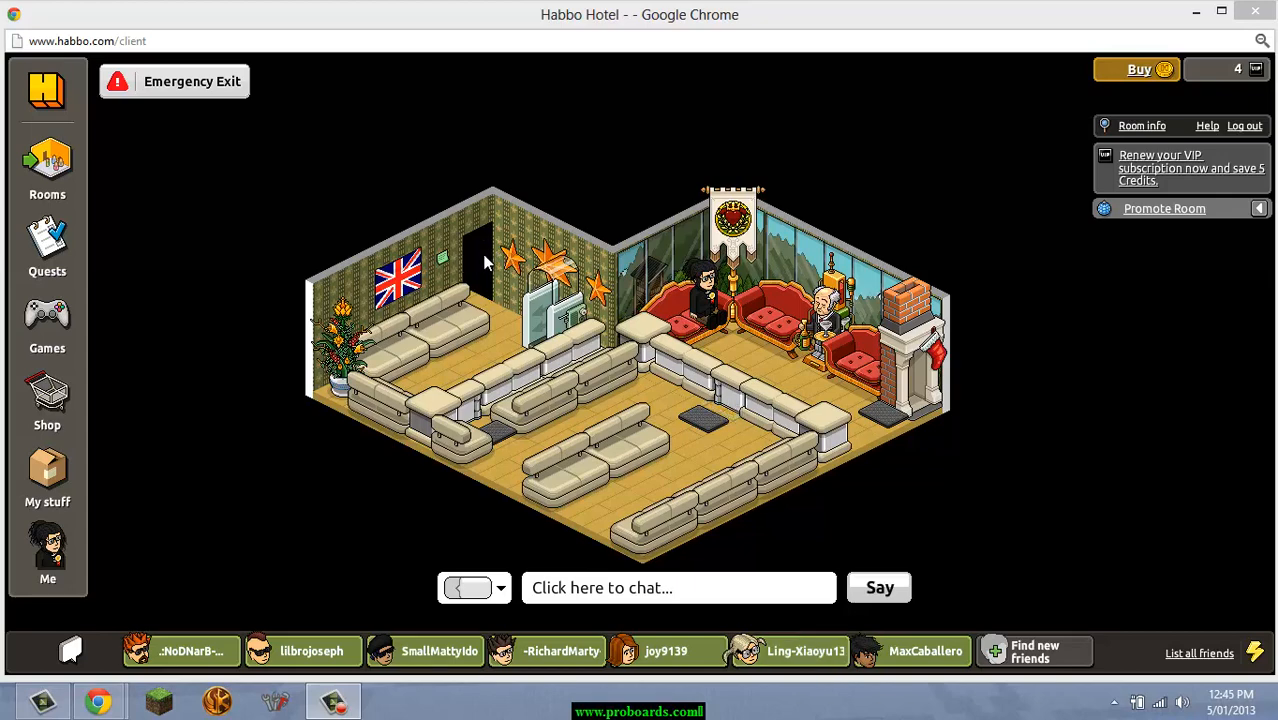
{"action": "mouse_move", "coordinate": [400, 114]}
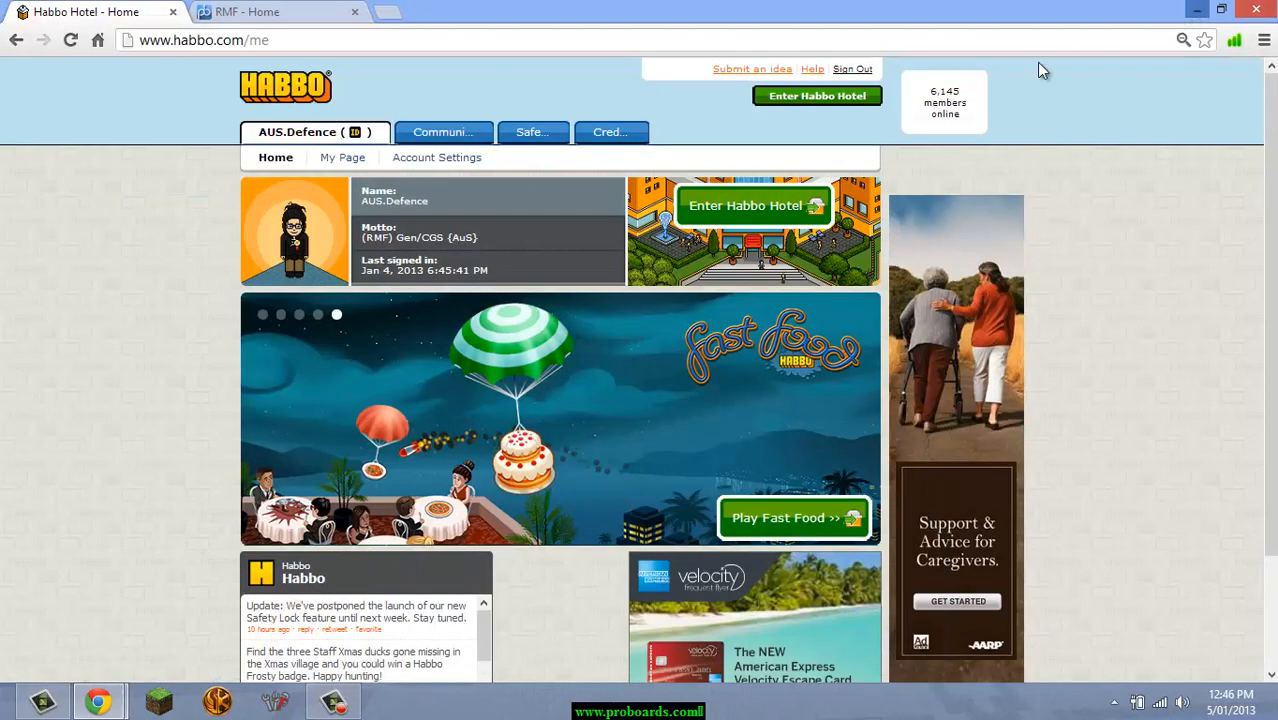
Step: Bring up the RMF forum index and enter its Uniform Regulations board
{"action": "left_click", "coordinate": [248, 12]}
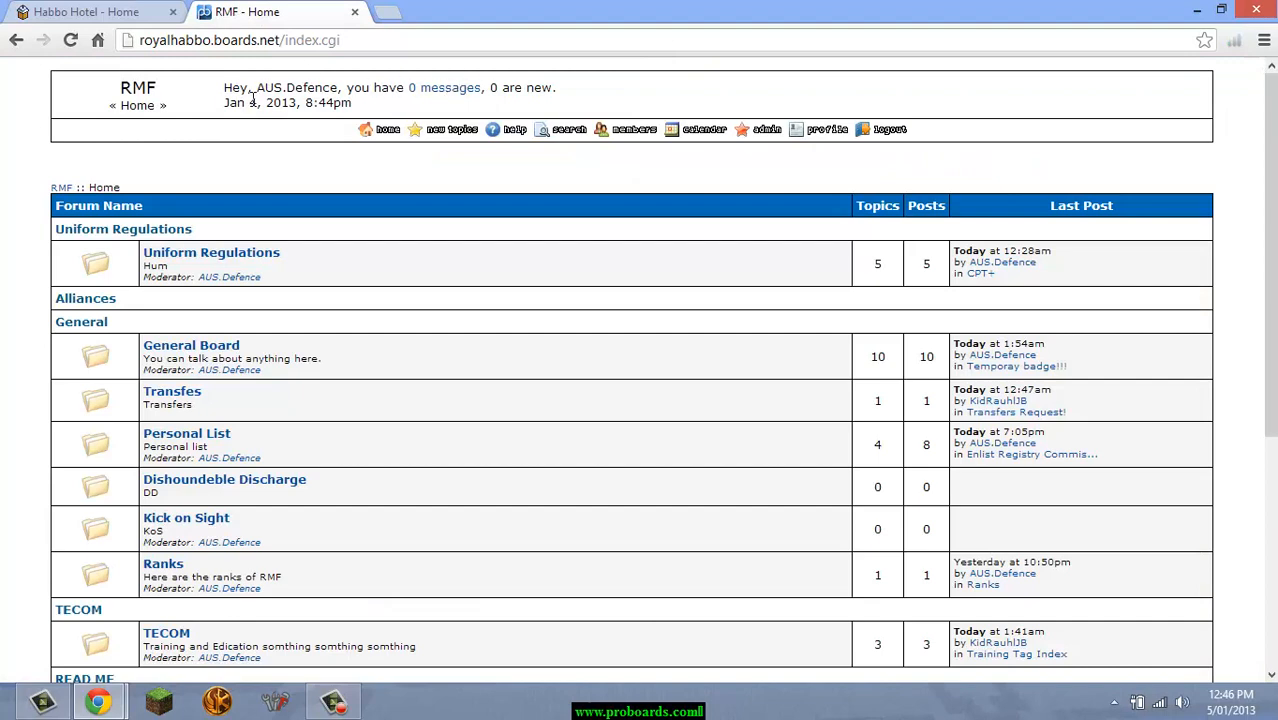
{"action": "scroll", "scroll_direction": "down", "scroll_amount": 3}
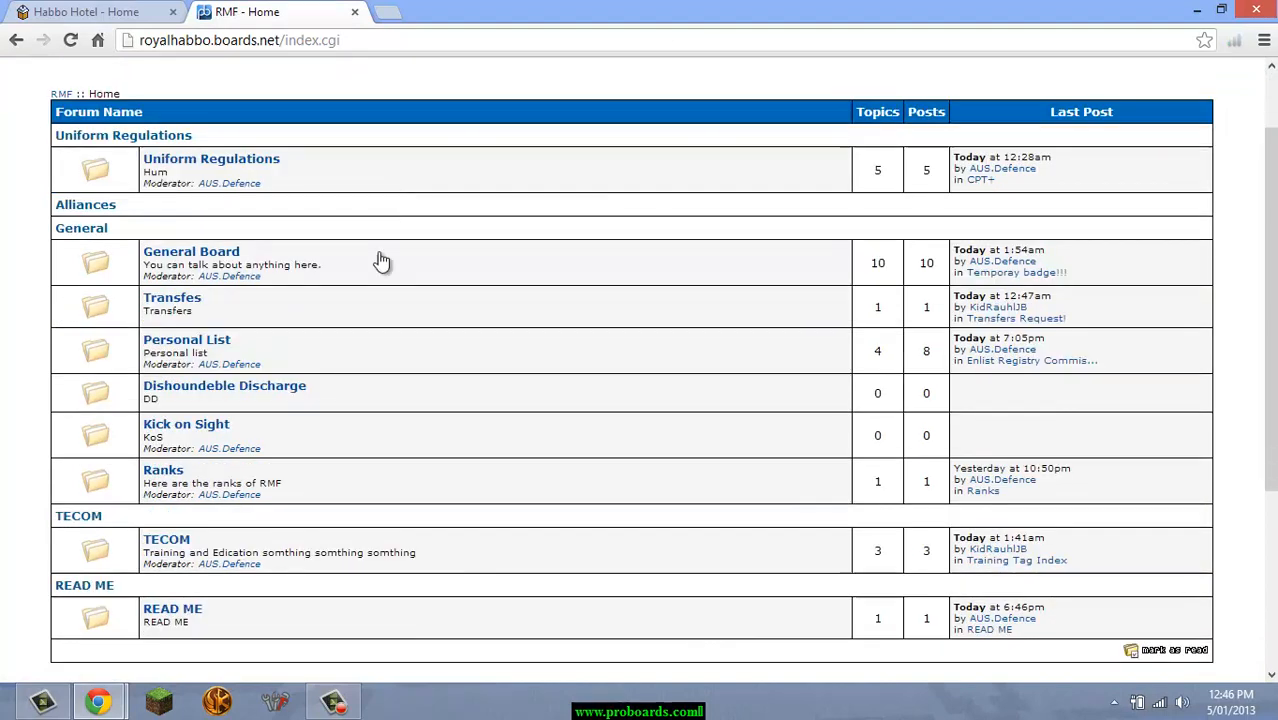
{"action": "scroll", "scroll_direction": "down", "scroll_amount": 3}
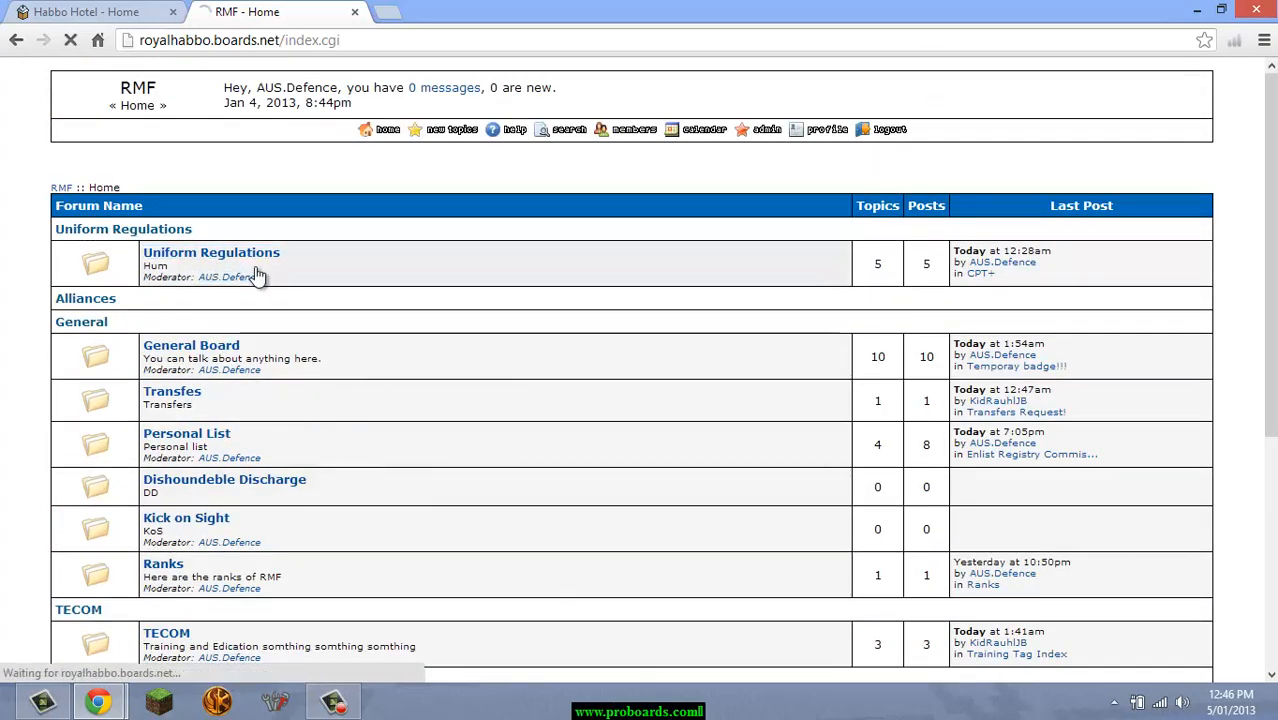
{"action": "left_click", "coordinate": [212, 252]}
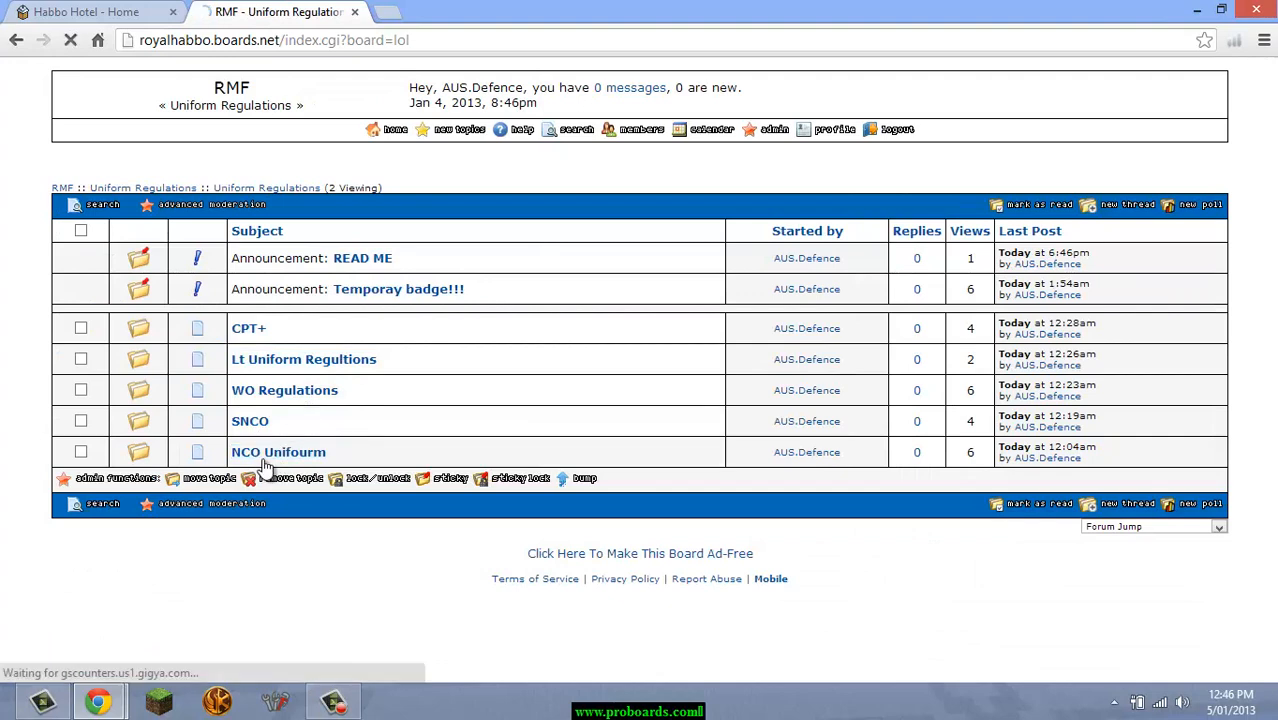
{"action": "left_click", "coordinate": [278, 452]}
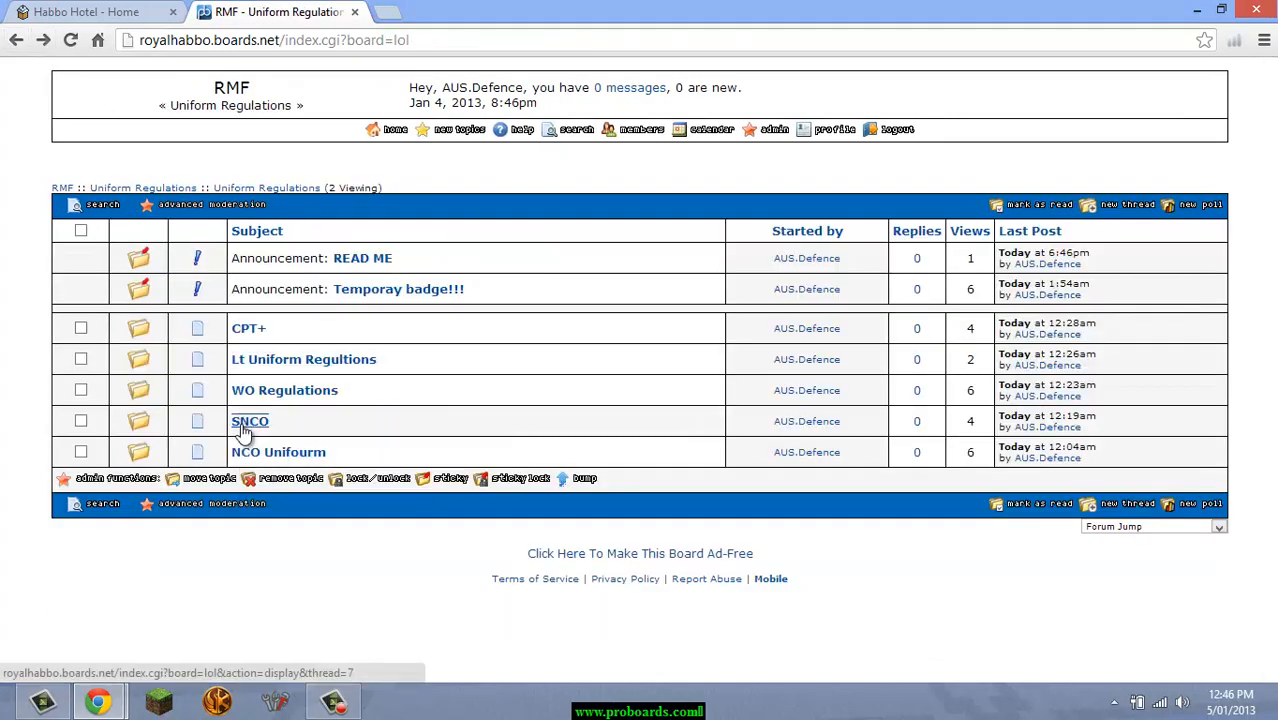
{"action": "left_click", "coordinate": [248, 420]}
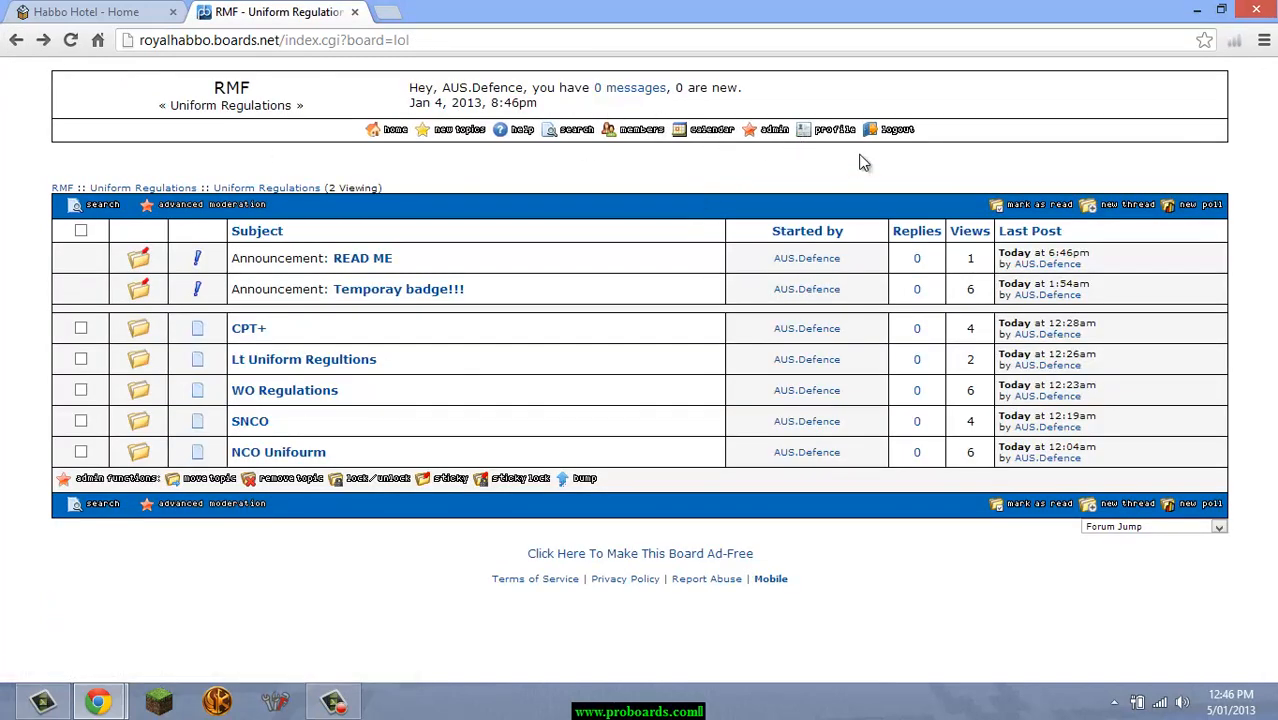
{"action": "mouse_move", "coordinate": [640, 552]}
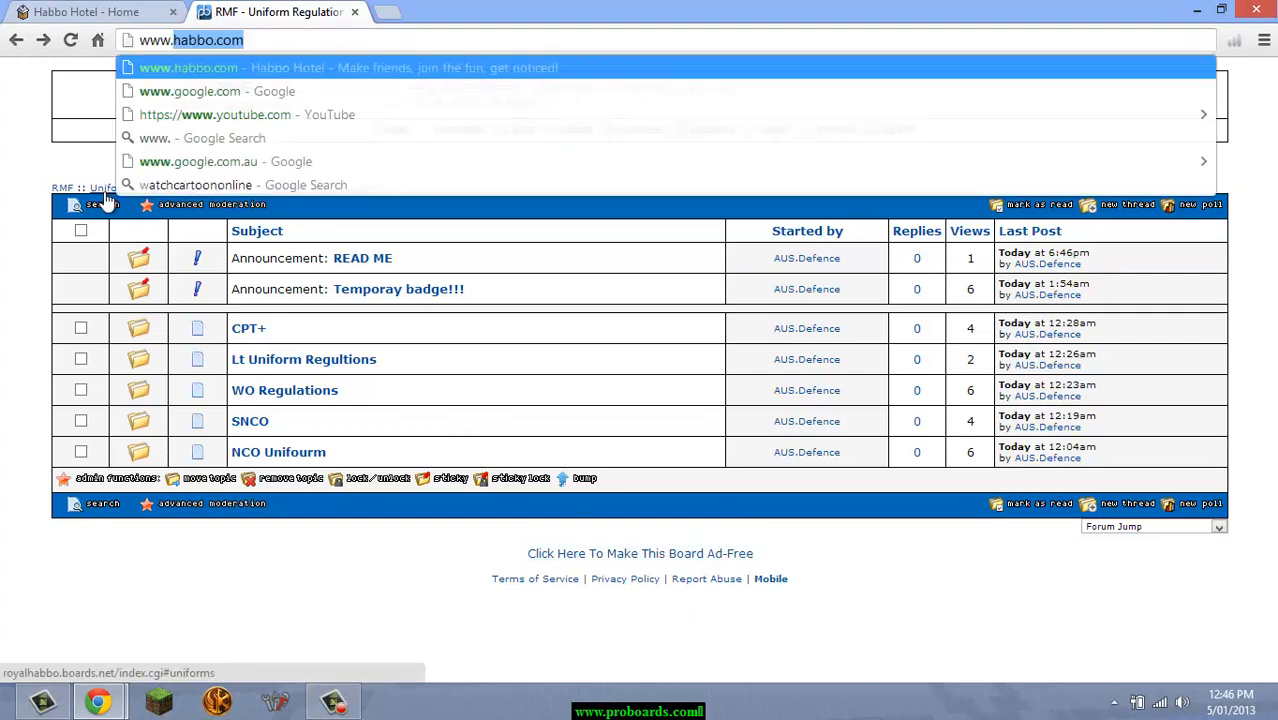
Step: On proboards.com, build a free forum named Jacxkilla at jacxkilla.proboards.com with email and password
{"action": "type", "text": "www.proboard"}
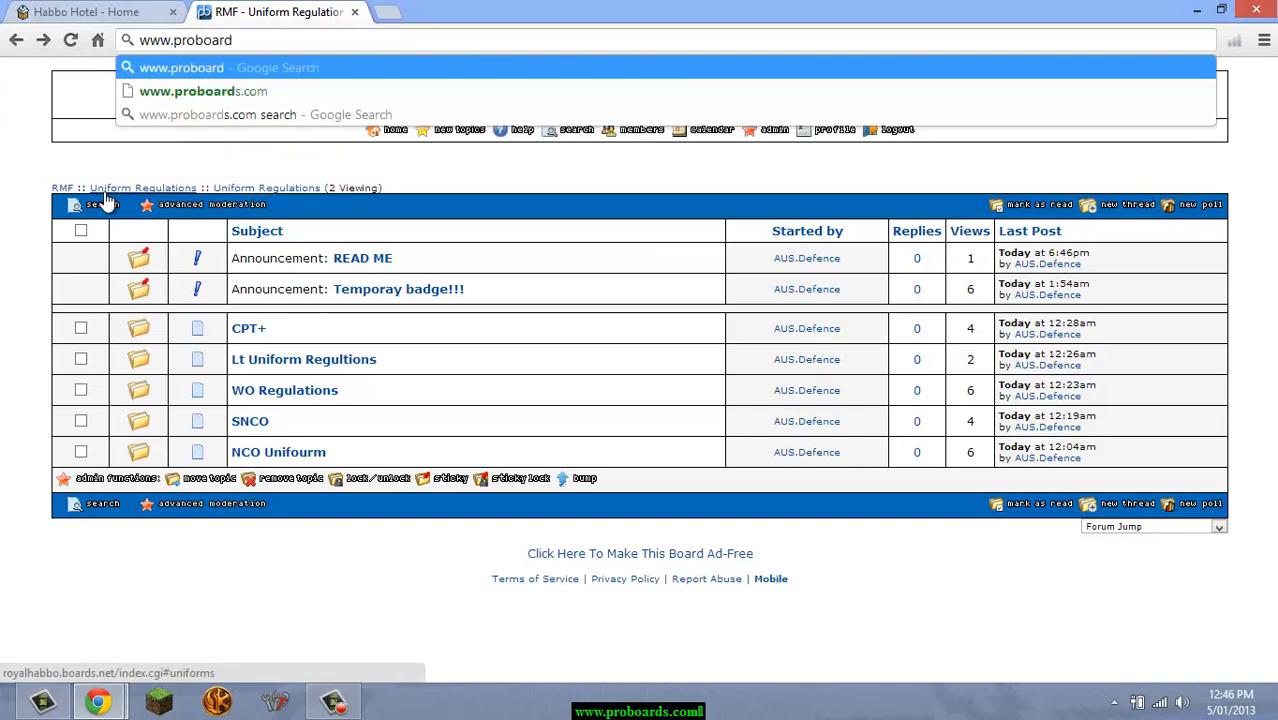
{"action": "left_click", "coordinate": [202, 92]}
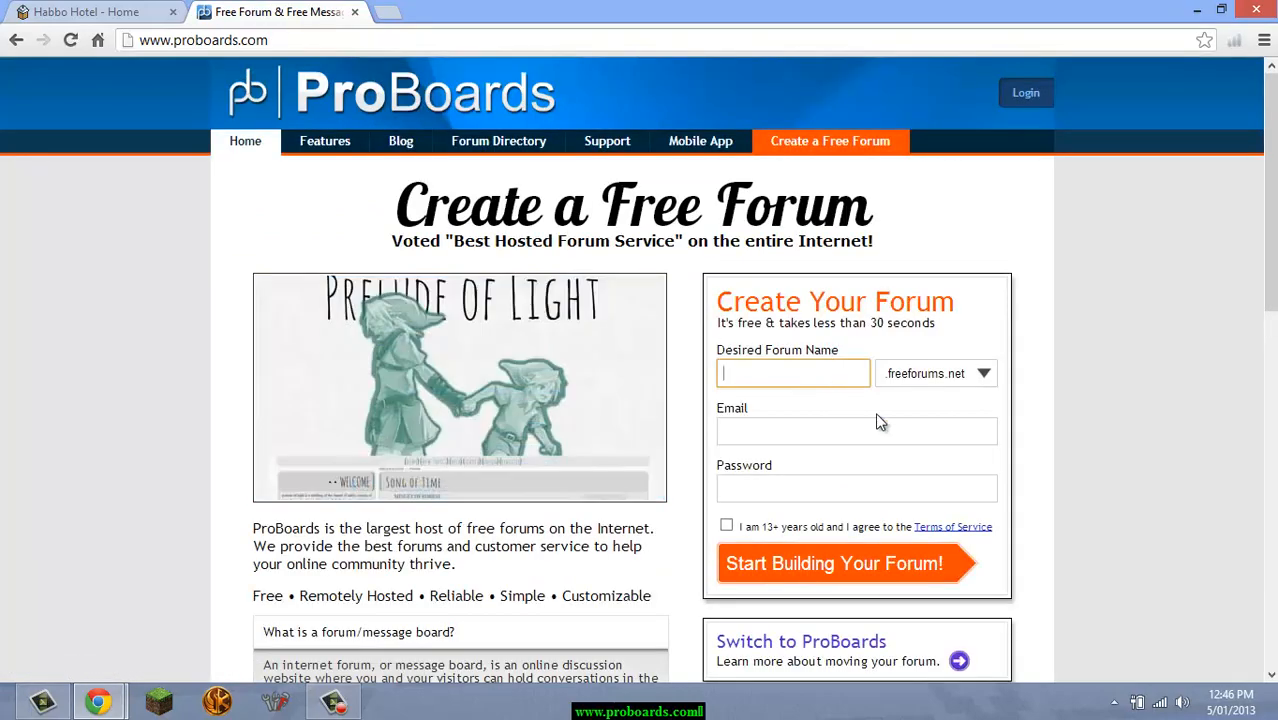
{"action": "type", "text": "Jacxkill"}
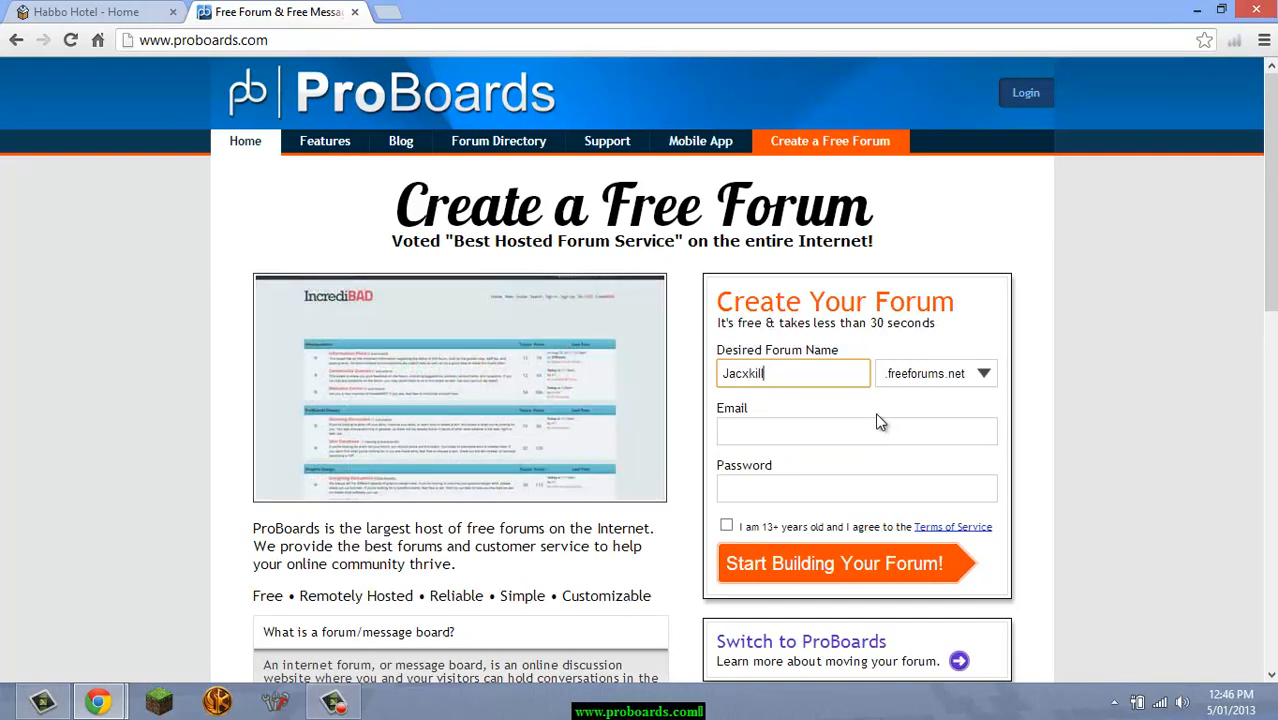
{"action": "left_click", "coordinate": [984, 374]}
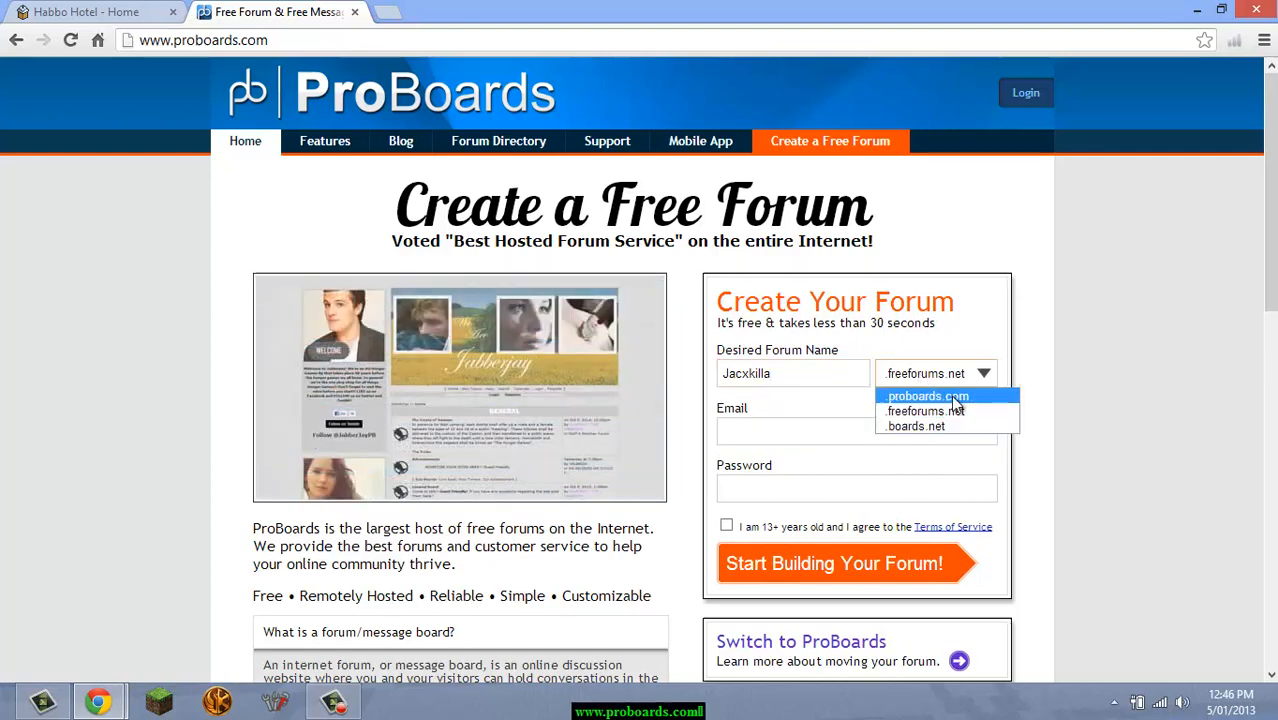
{"action": "left_click", "coordinate": [926, 396]}
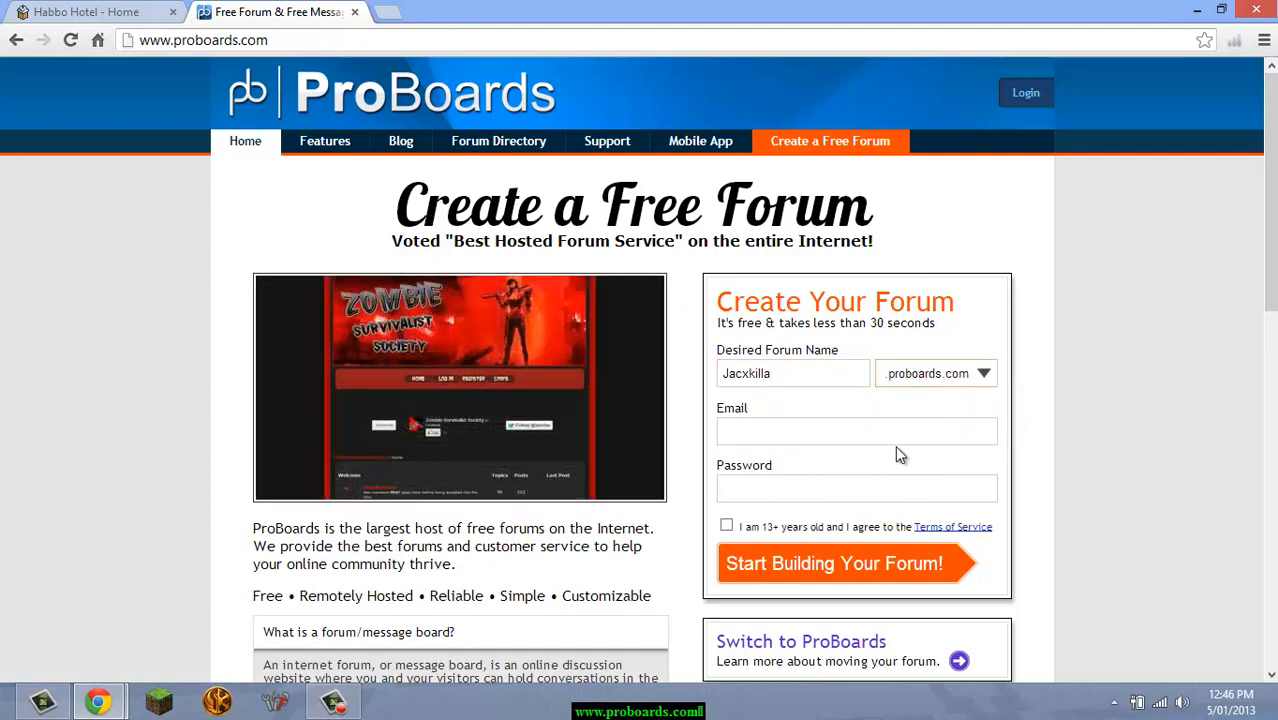
{"action": "left_click", "coordinate": [856, 432]}
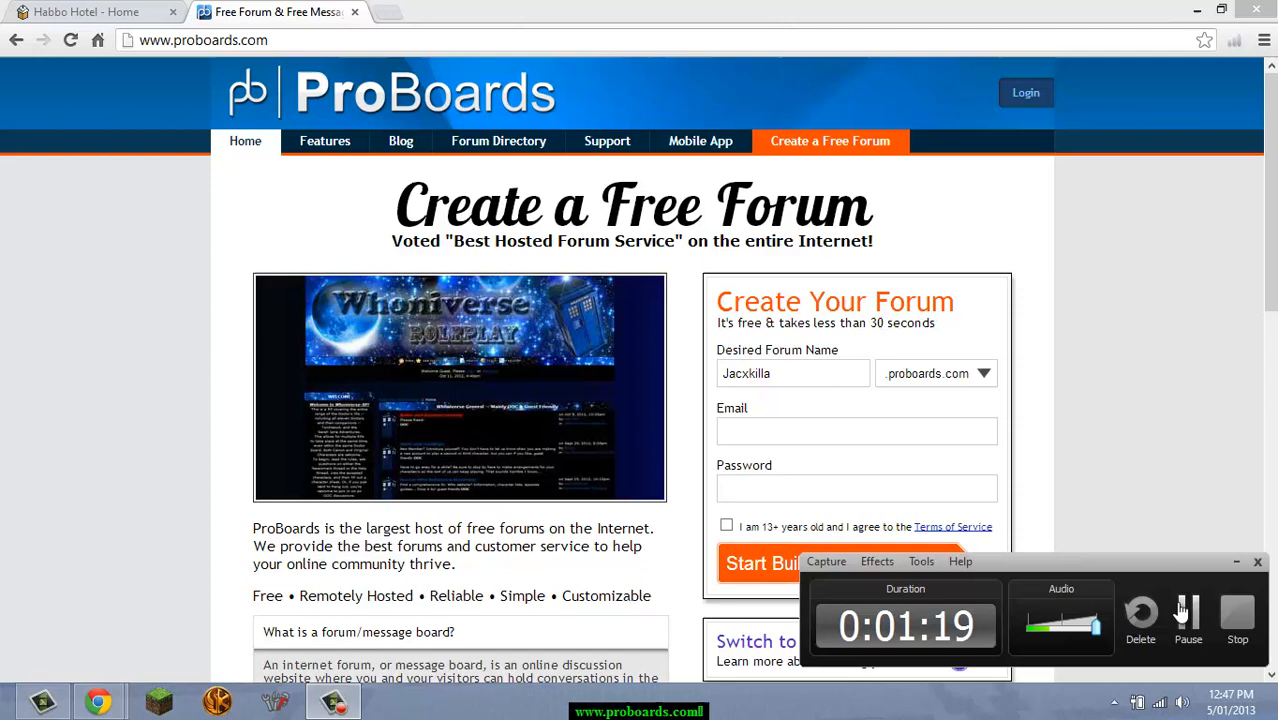
{"action": "left_click", "coordinate": [762, 564]}
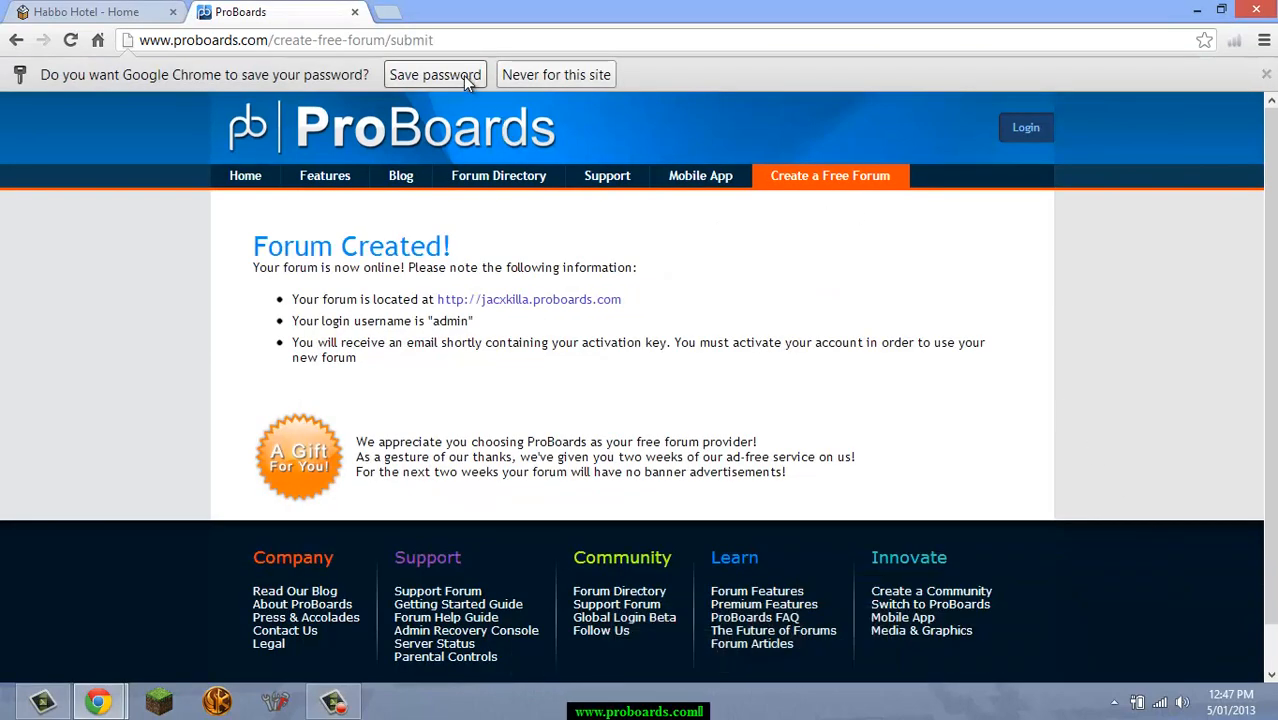
Step: Decline saving the password and go to the new forum's login page
{"action": "left_click", "coordinate": [556, 74]}
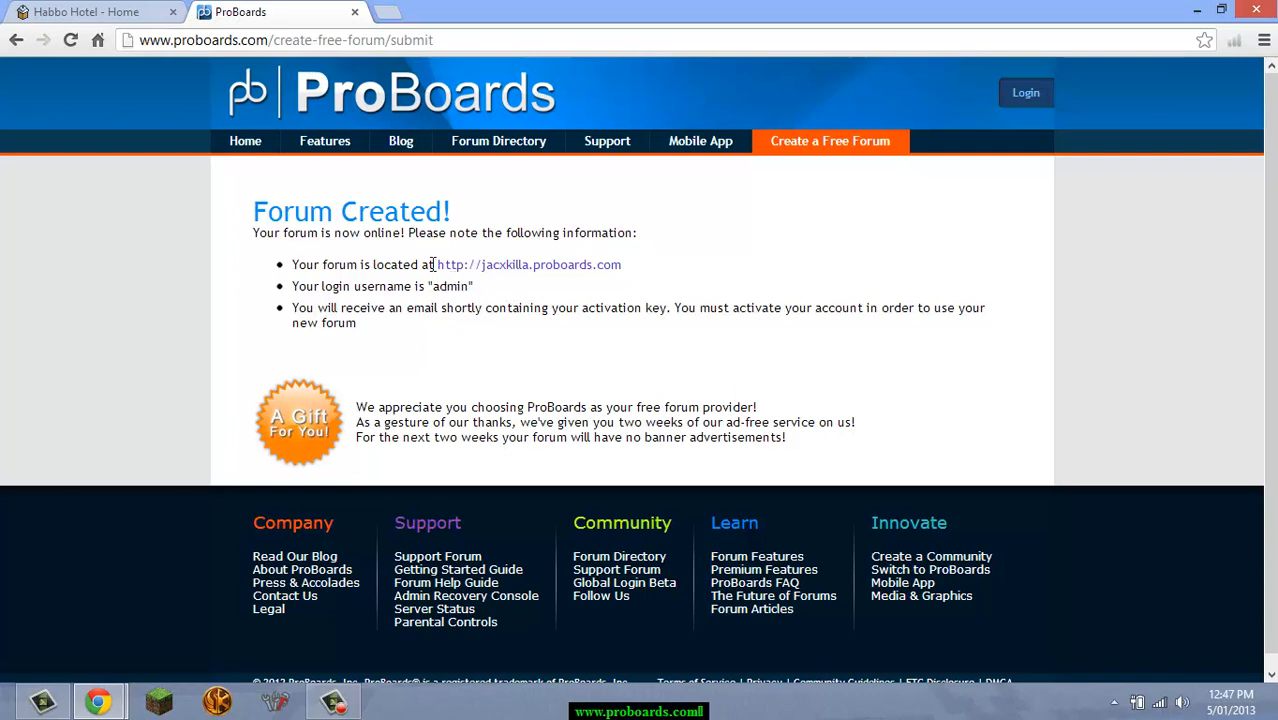
{"action": "mouse_move", "coordinate": [444, 276]}
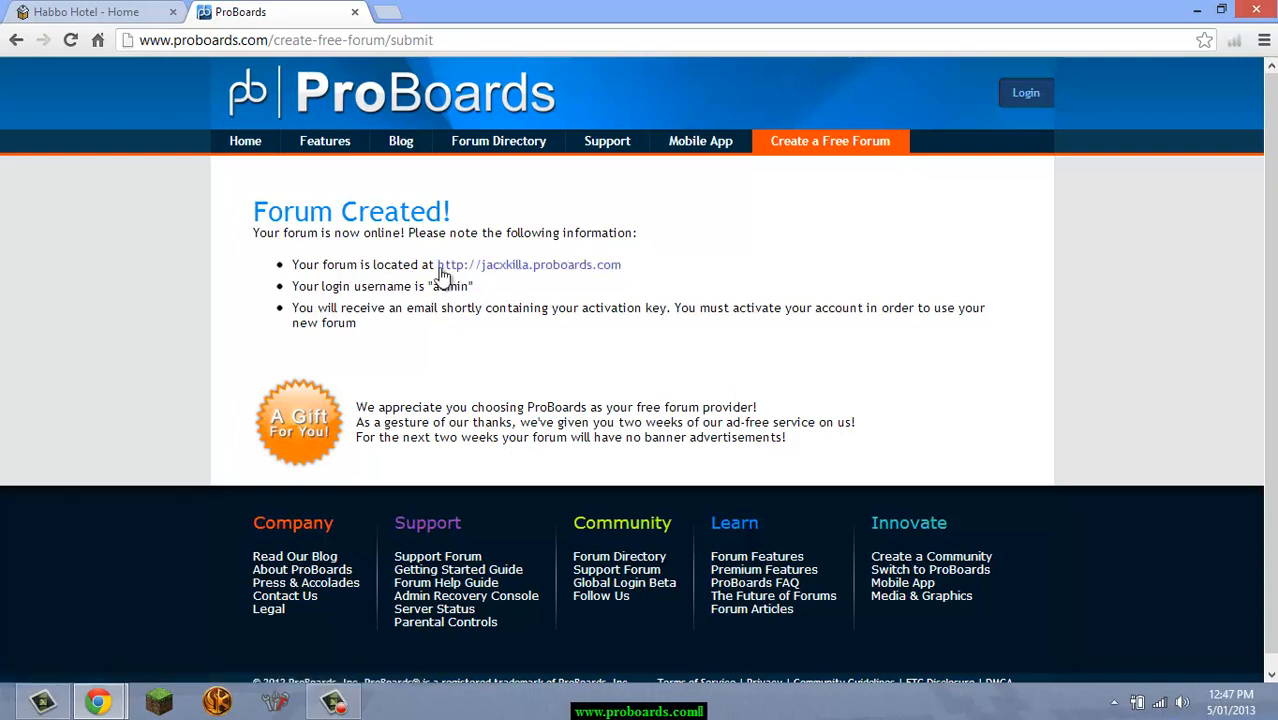
{"action": "left_click", "coordinate": [528, 264]}
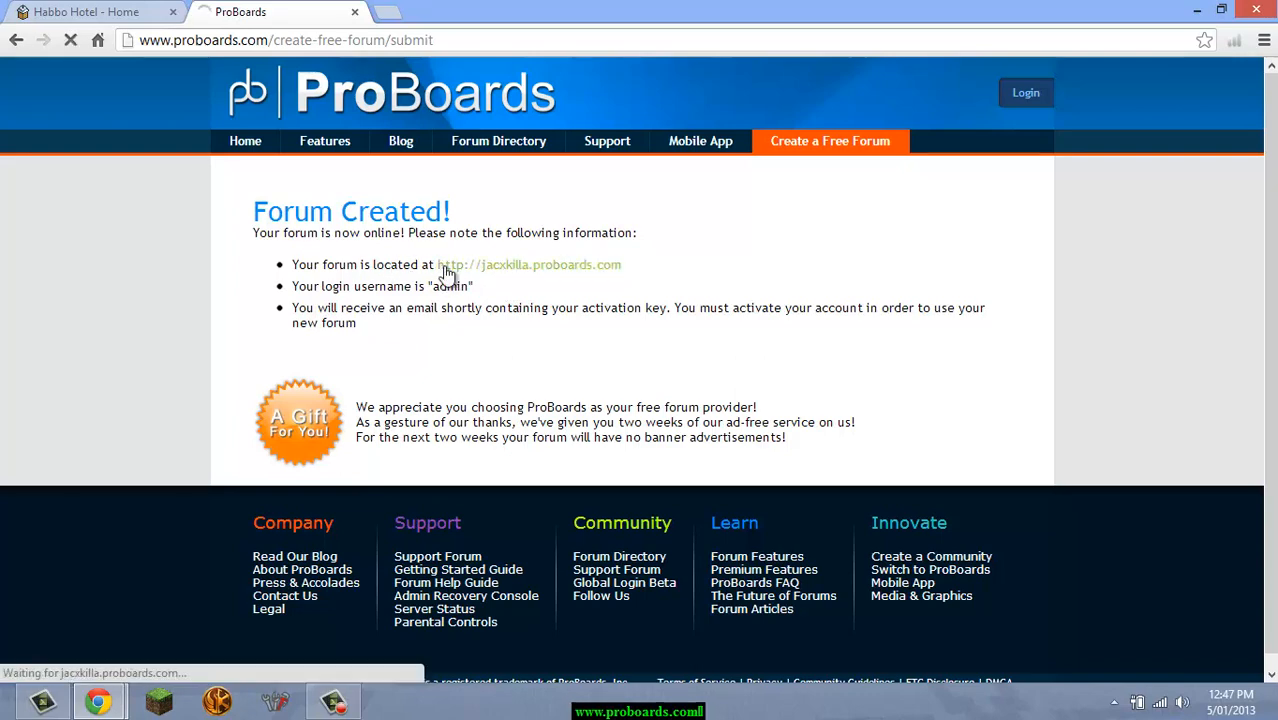
{"action": "left_click", "coordinate": [528, 264]}
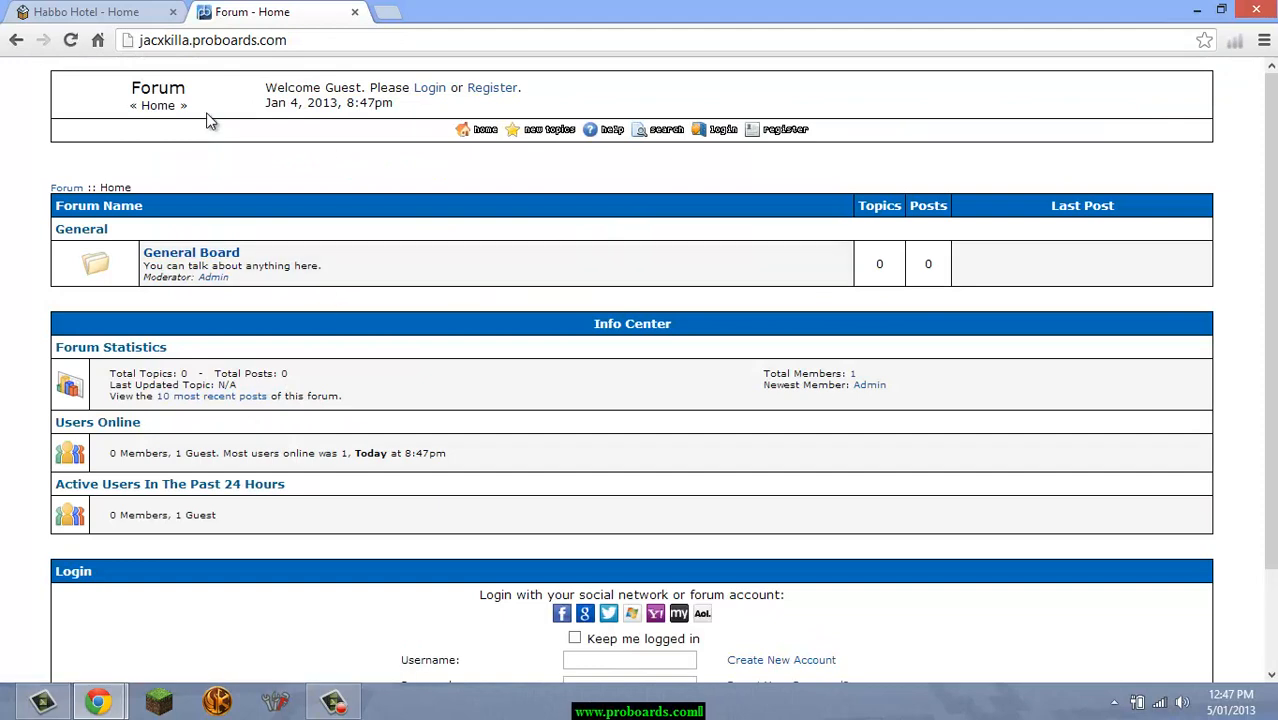
{"action": "left_click", "coordinate": [192, 252]}
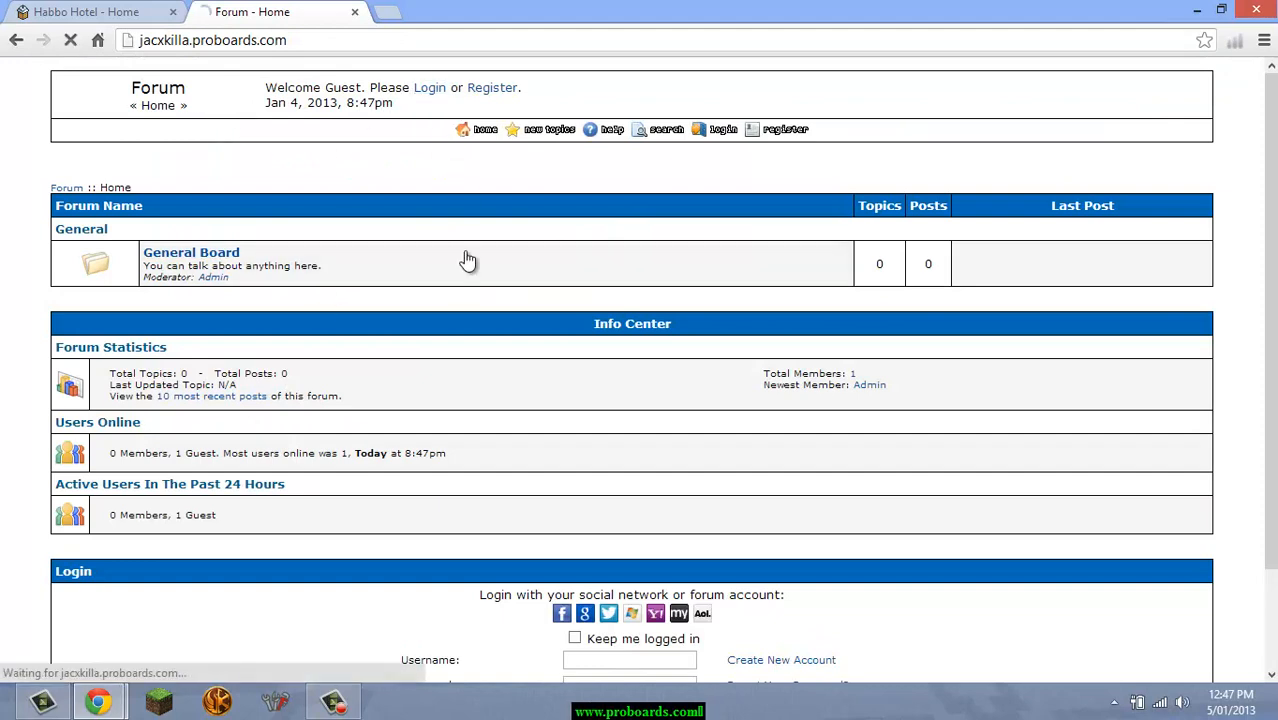
Step: Sign in as 'admin' with the admin password
{"action": "left_click", "coordinate": [722, 128]}
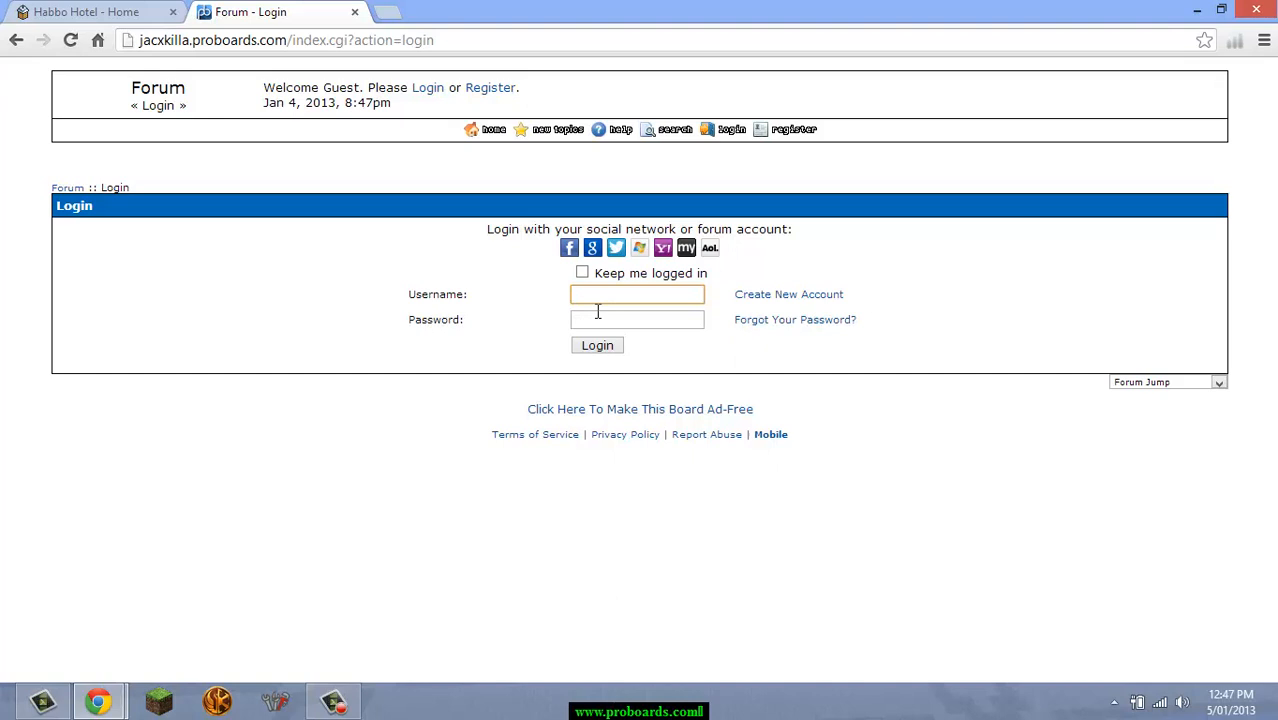
{"action": "type", "text": "admin"}
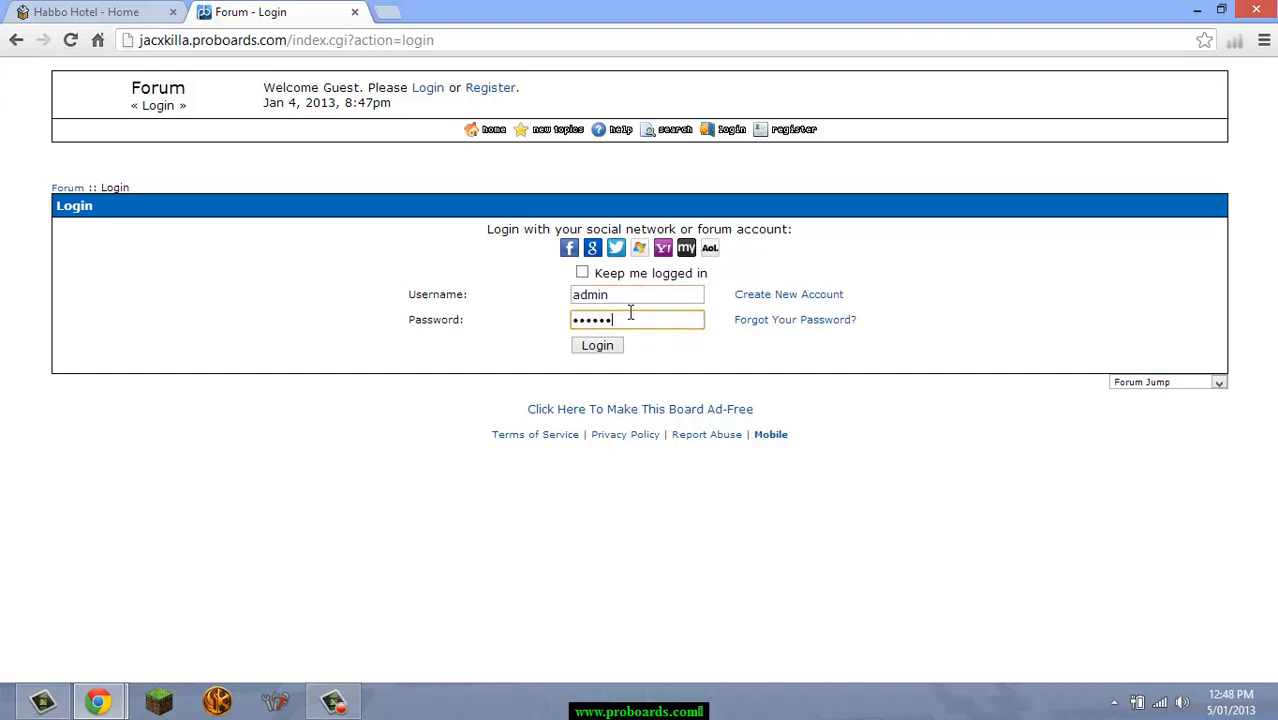
{"action": "type", "text": "••••••"}
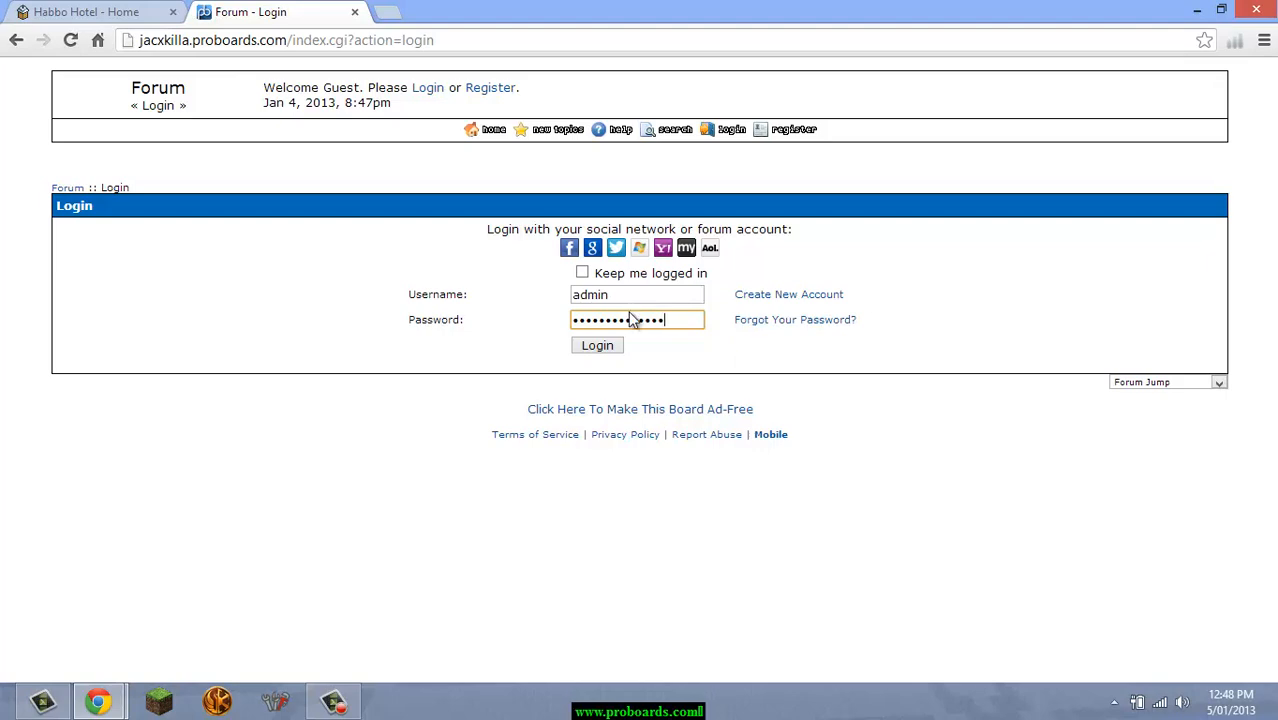
{"action": "left_click", "coordinate": [596, 344]}
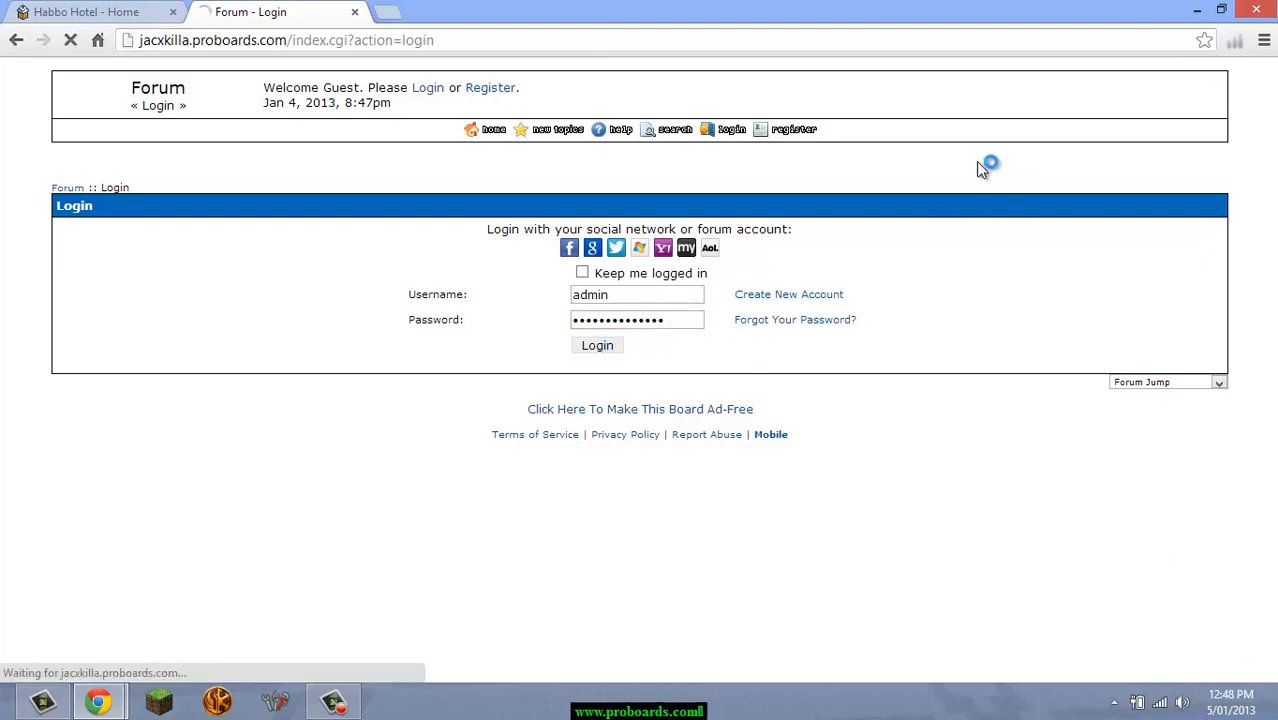
Step: Set the Forum Name to jacxkill and the admin Display Name to acxkilla in Forum Setup
{"action": "left_click", "coordinate": [596, 344]}
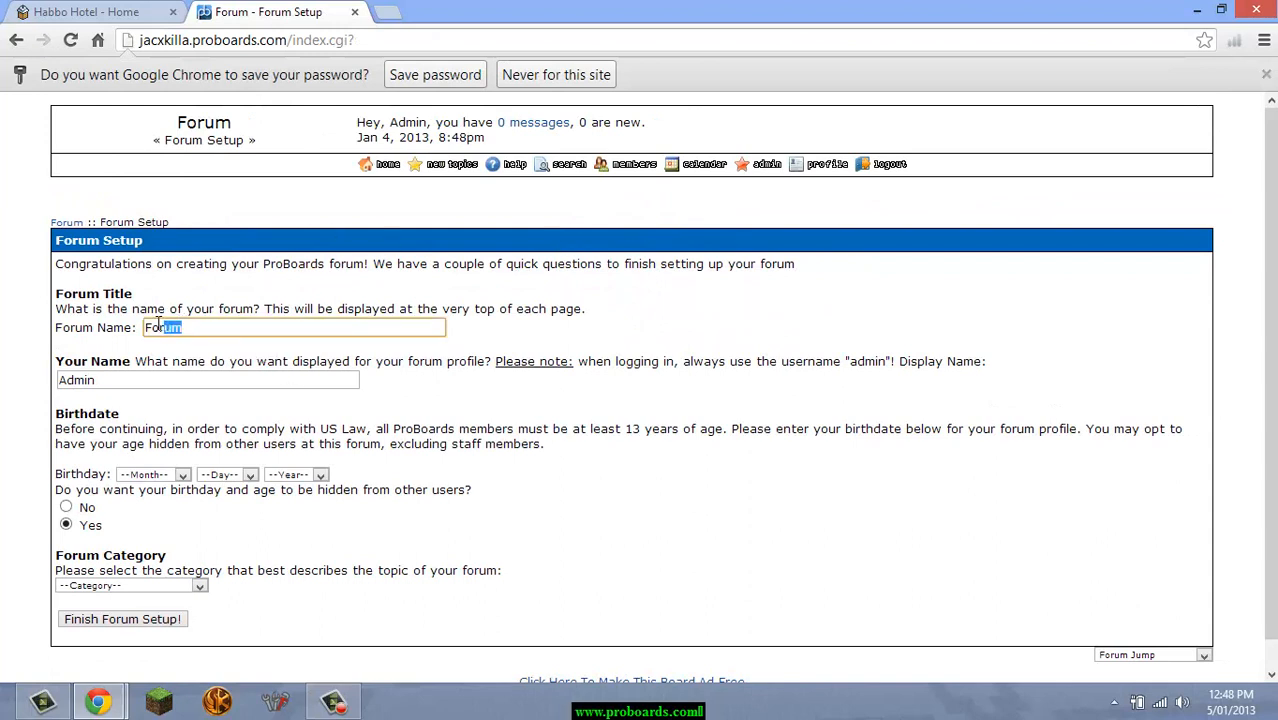
{"action": "double_click", "coordinate": [164, 328]}
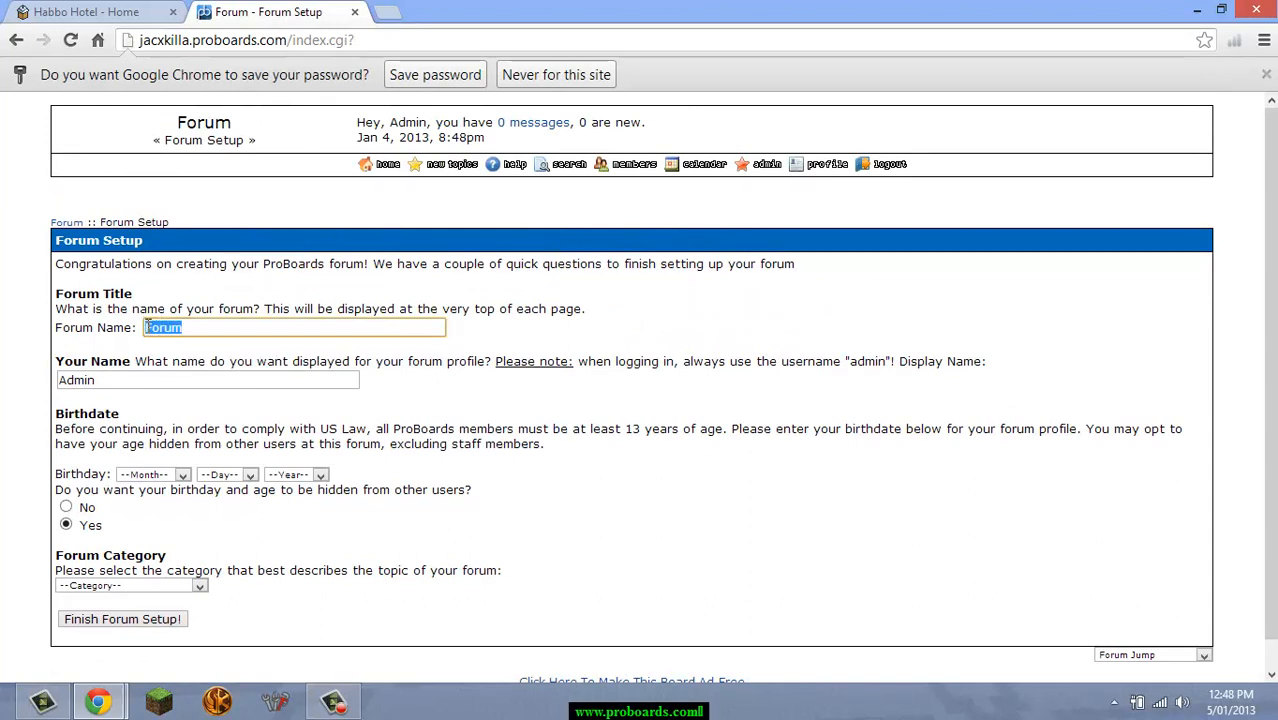
{"action": "type", "text": "jacxkill"}
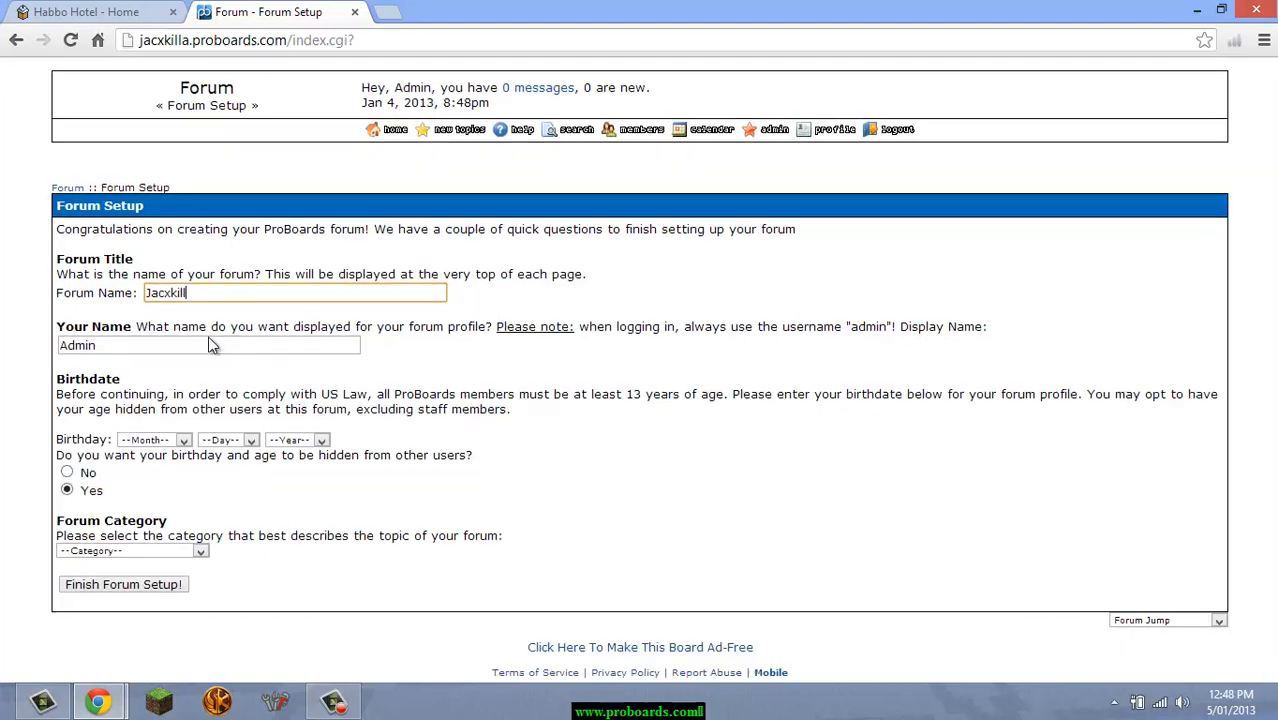
{"action": "left_click", "coordinate": [208, 344]}
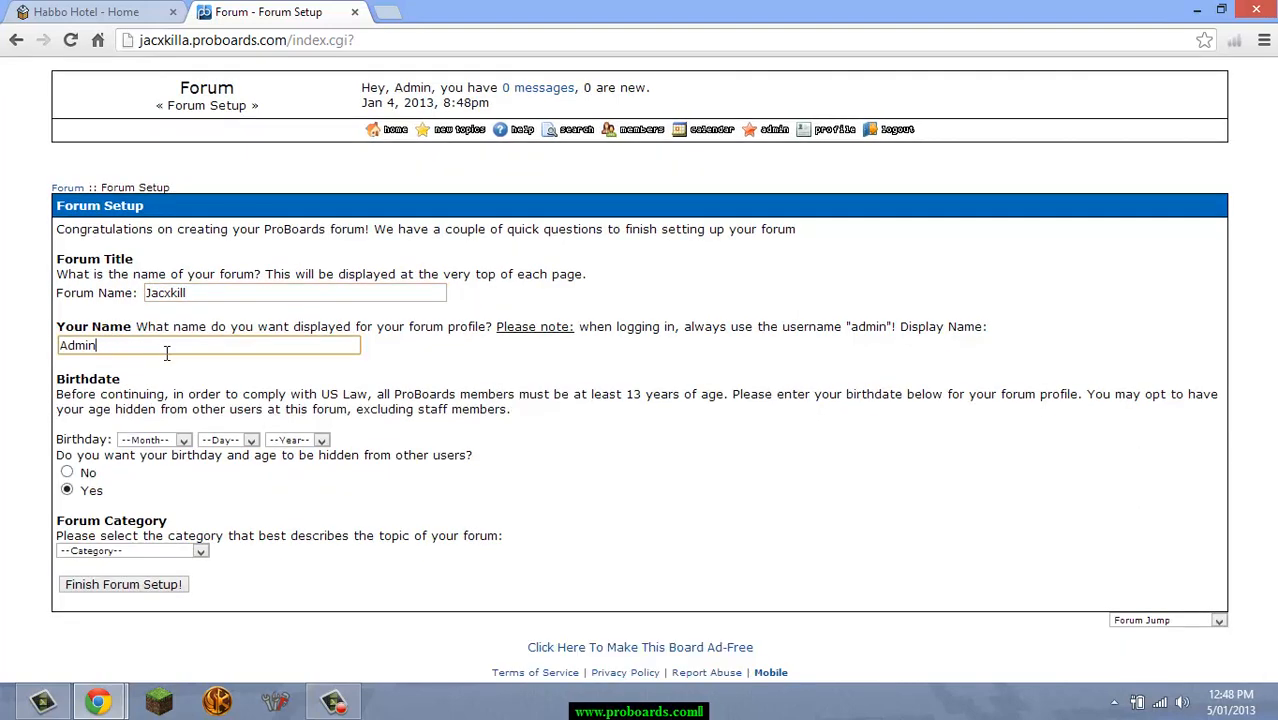
{"action": "type", "text": "jACXKI"}
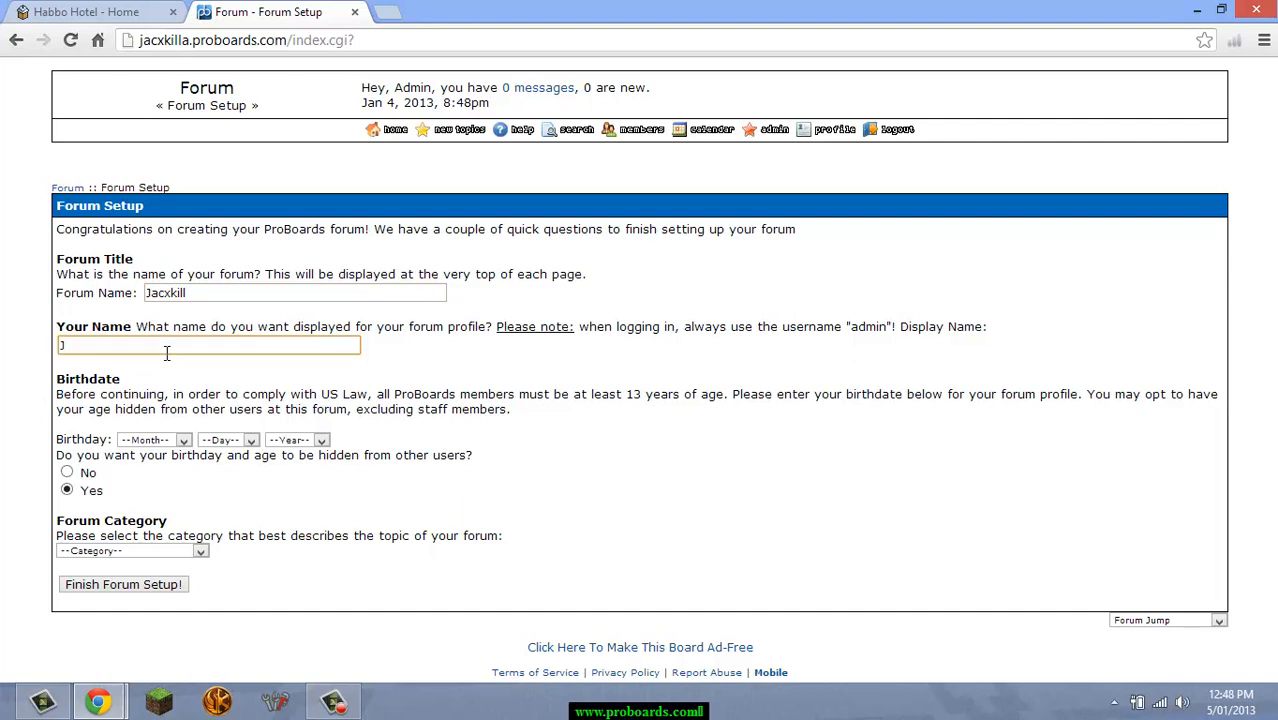
{"action": "type", "text": "acxkilla"}
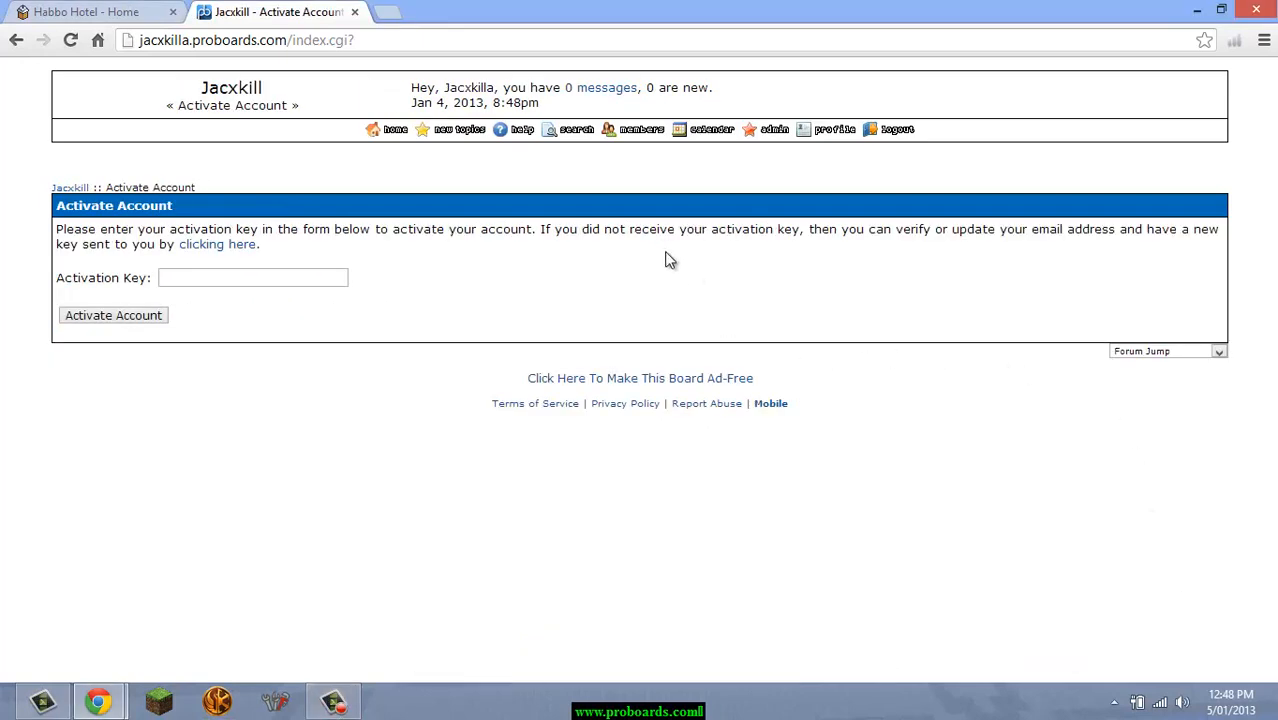
{"action": "mouse_move", "coordinate": [452, 248]}
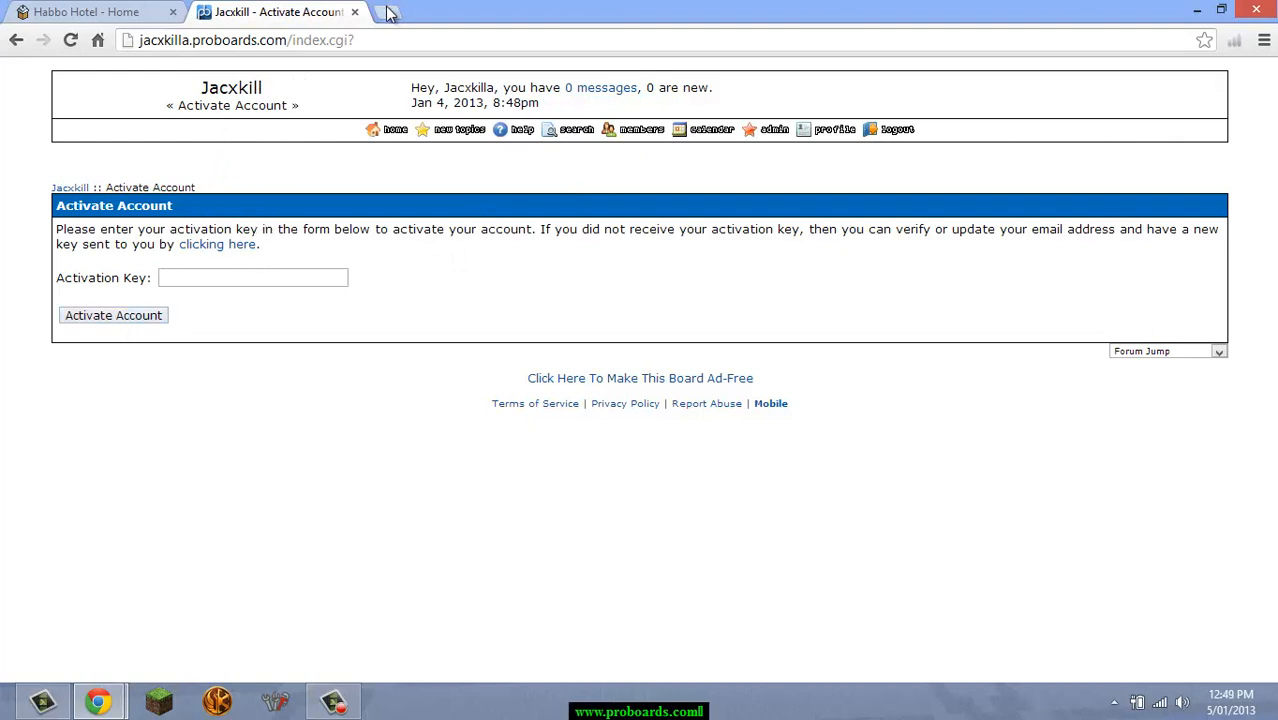
Step: In a new tab at hotmail.com, read the ProBoards Forum Created email for the activation key
{"action": "left_click", "coordinate": [388, 12]}
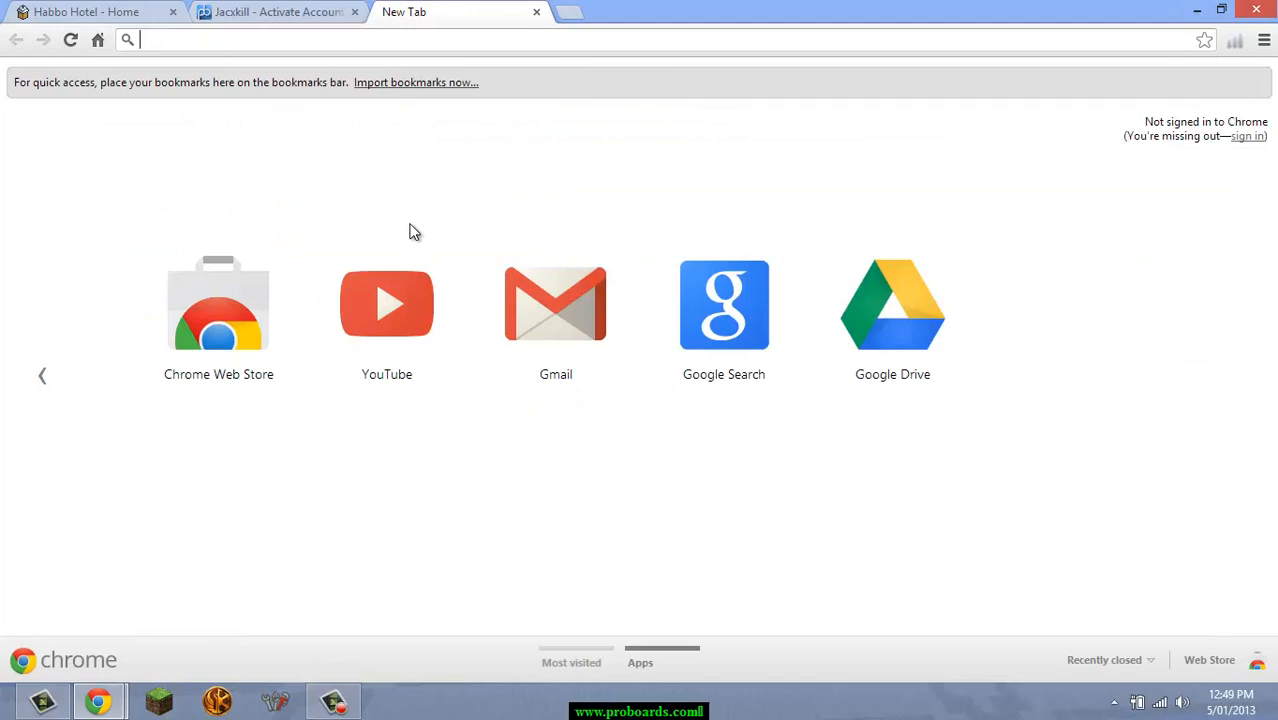
{"action": "mouse_move", "coordinate": [390, 172]}
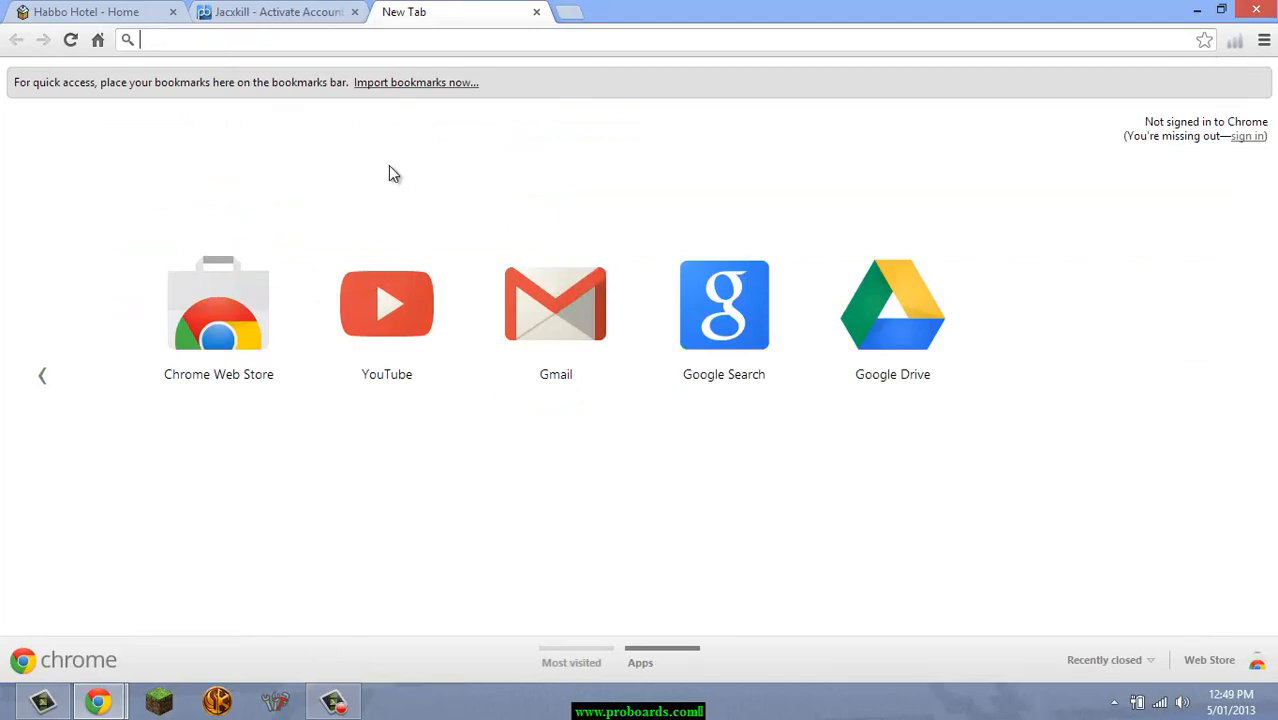
{"action": "type", "text": "hotmail.com"}
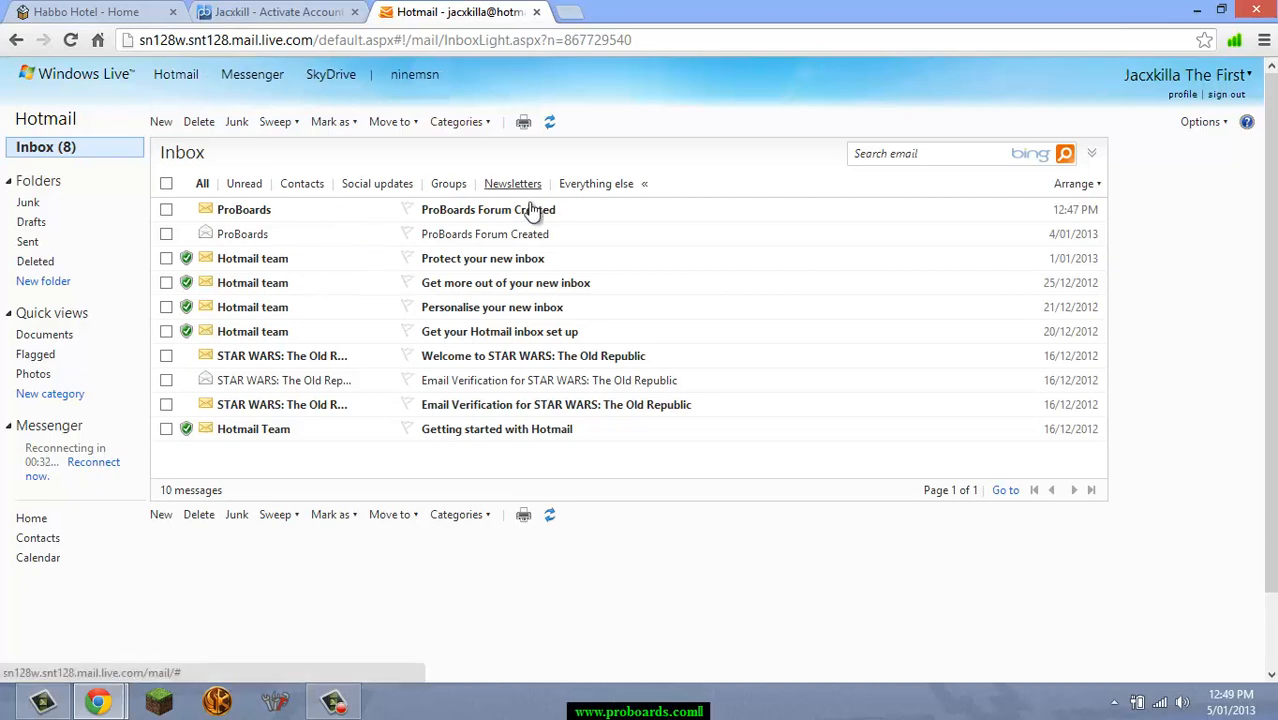
{"action": "left_click", "coordinate": [488, 210]}
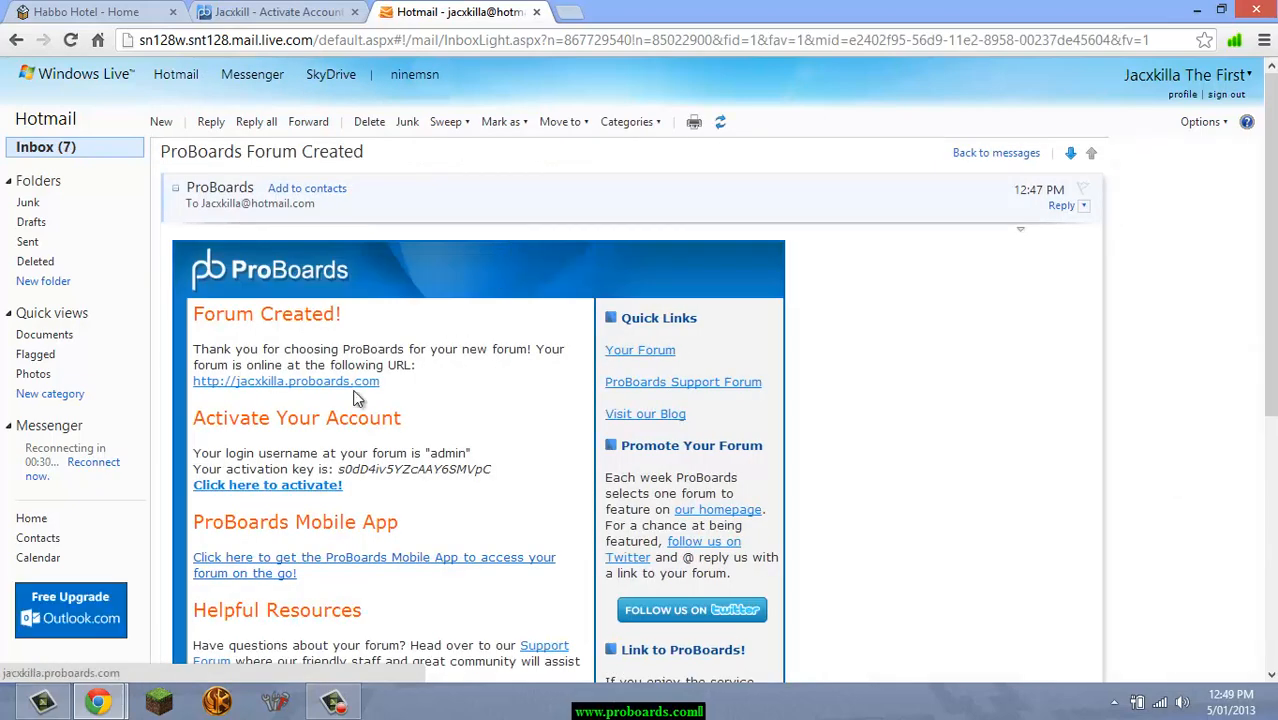
{"action": "scroll", "scroll_direction": "down", "scroll_amount": 3}
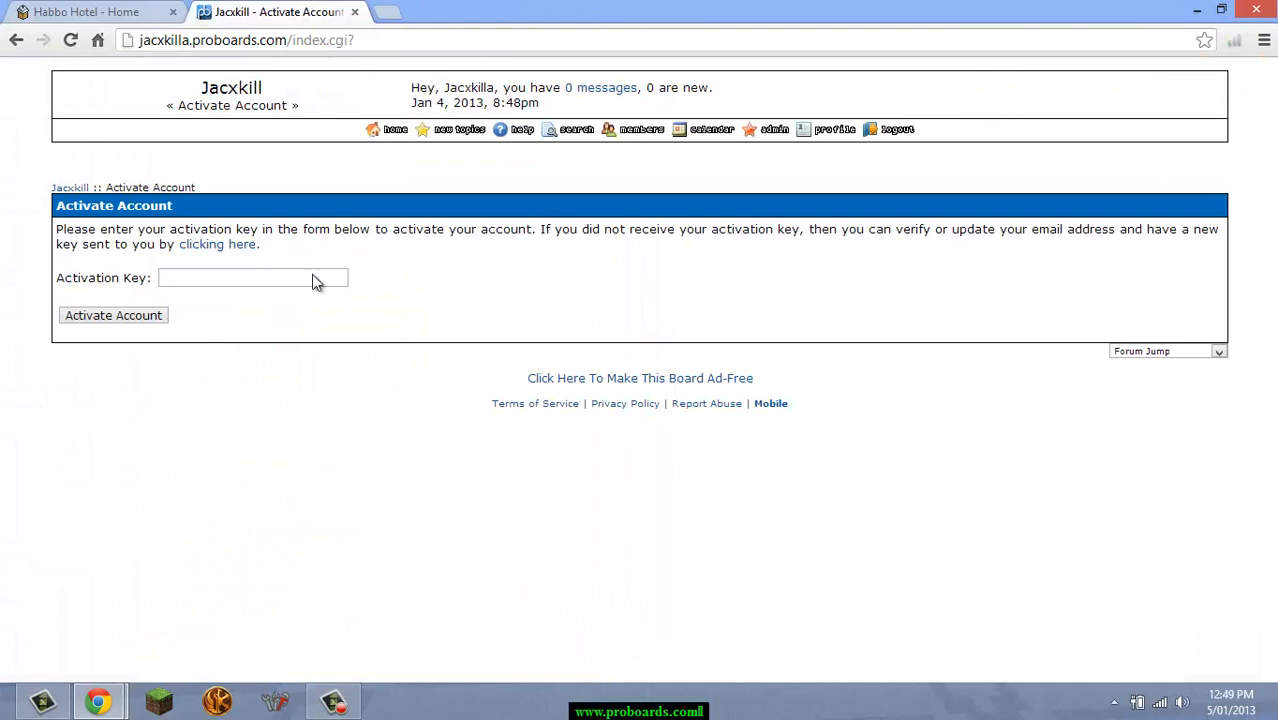
{"action": "left_click", "coordinate": [250, 278]}
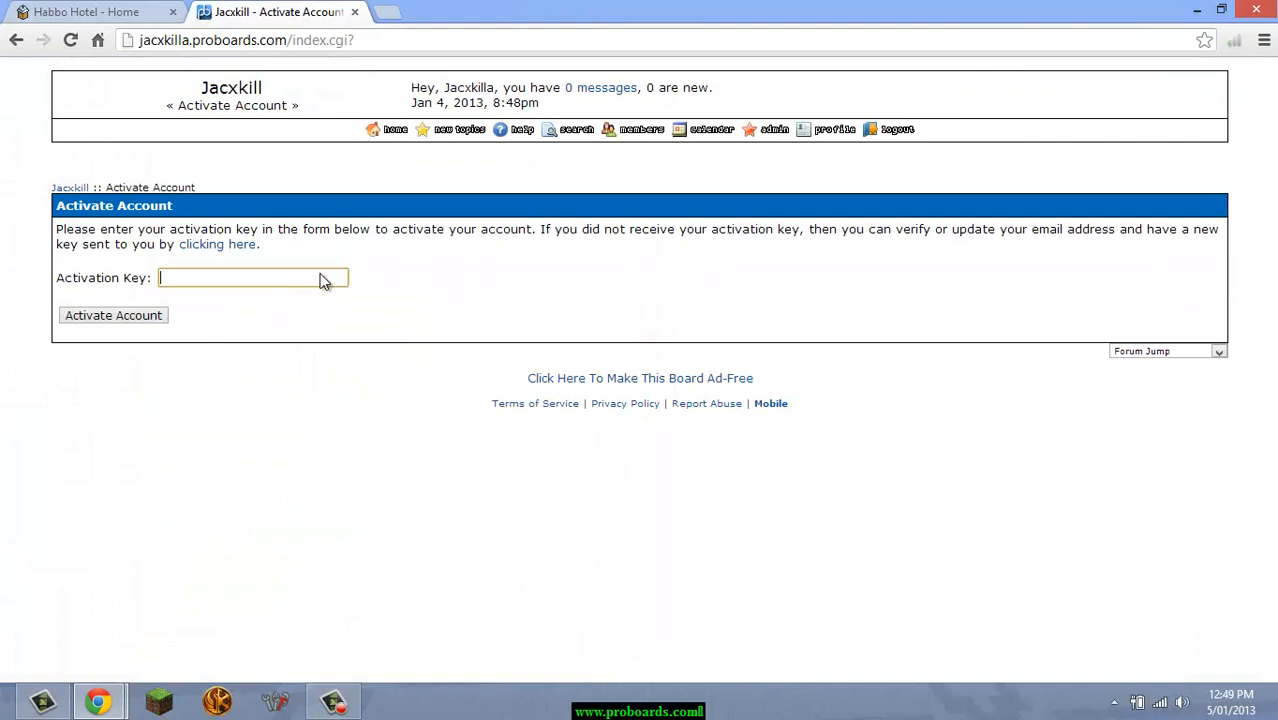
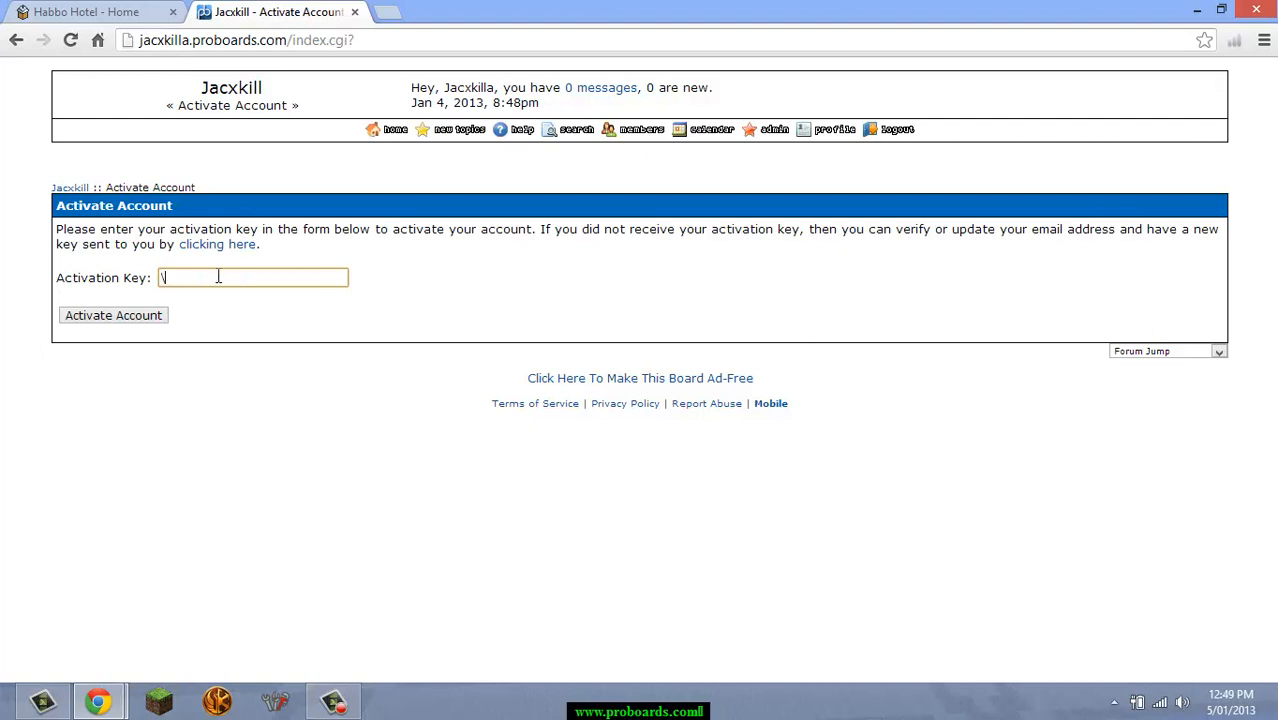
{"action": "right_click", "coordinate": [220, 278]}
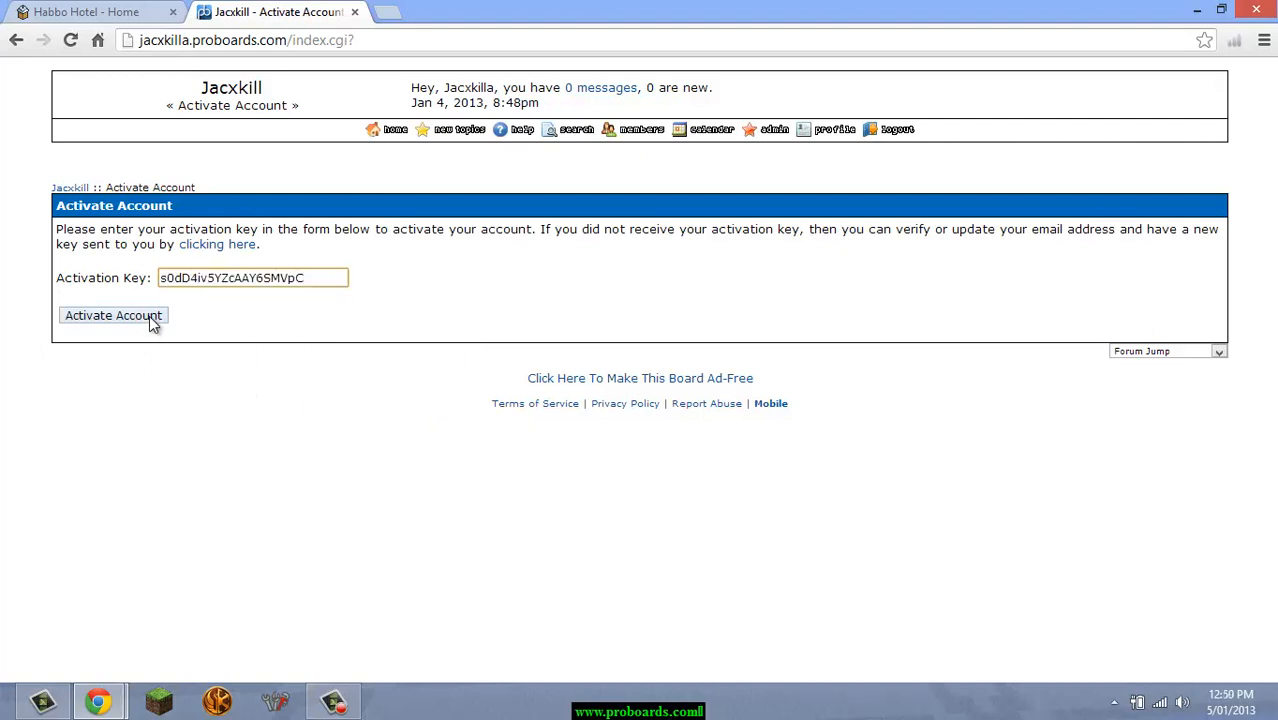
{"action": "left_click", "coordinate": [112, 316]}
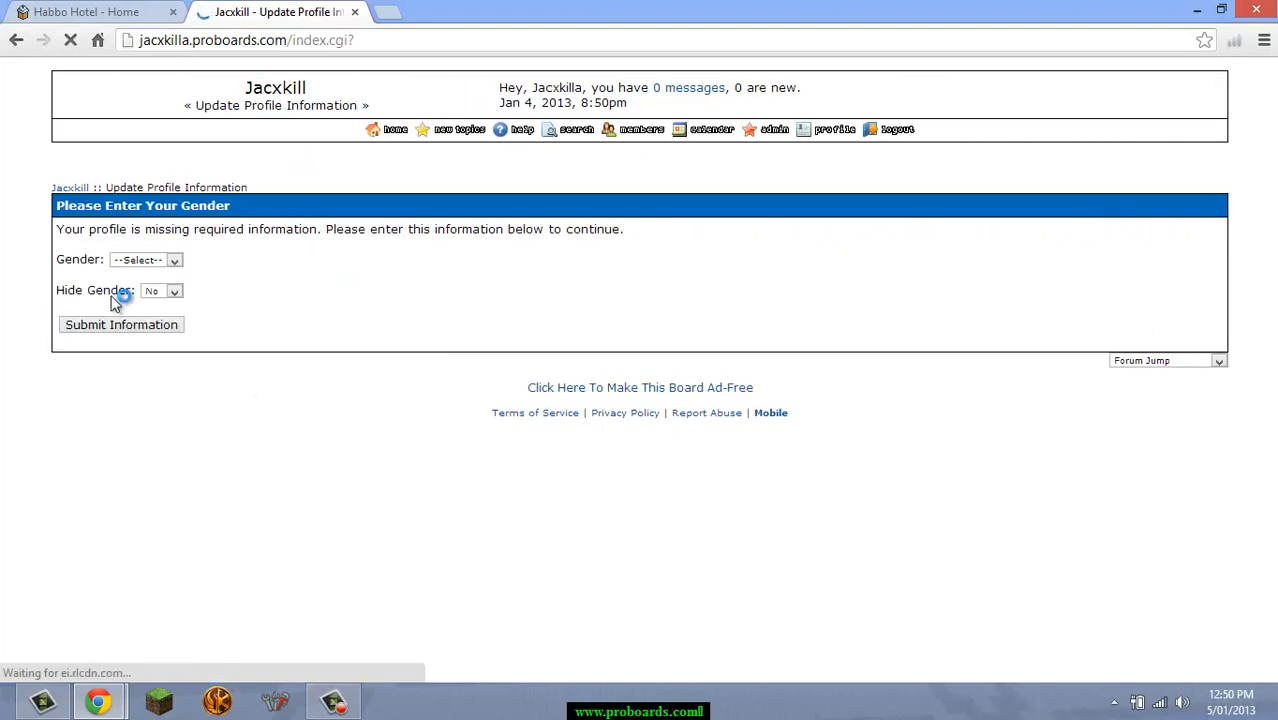
Step: Set Gender to Male and submit the profile information
{"action": "left_click", "coordinate": [144, 260]}
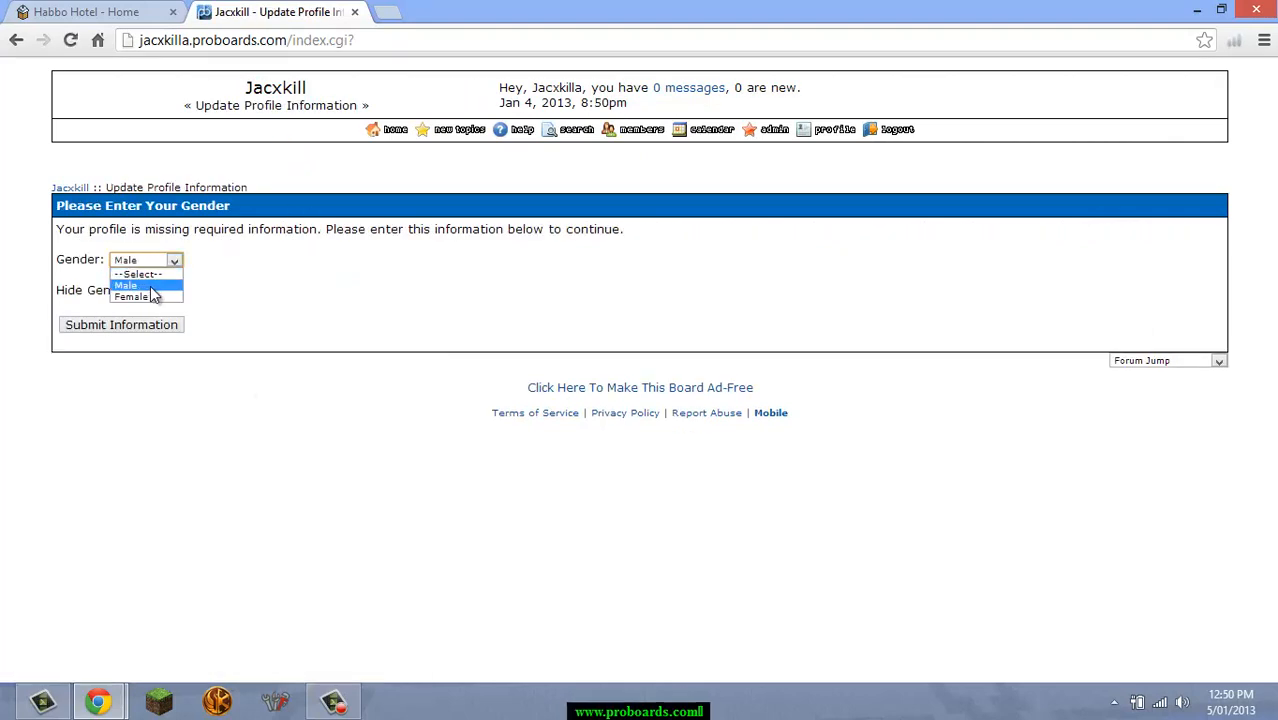
{"action": "left_click", "coordinate": [126, 284]}
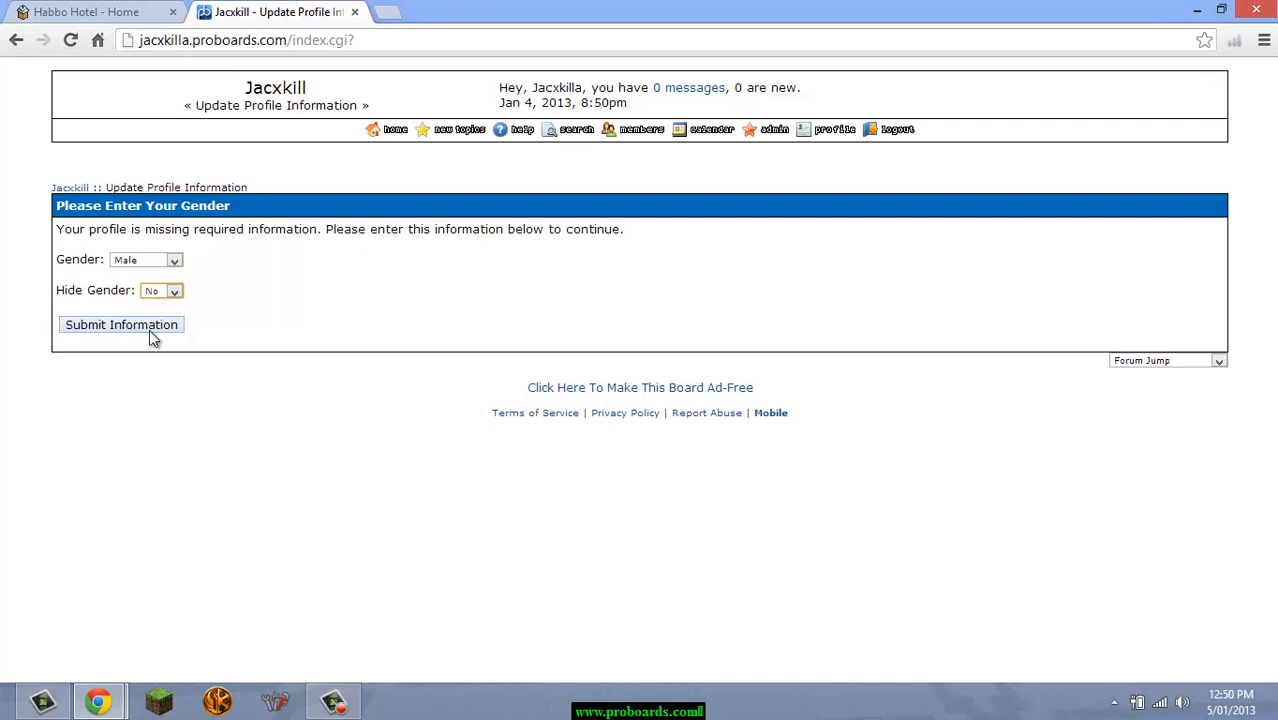
{"action": "left_click", "coordinate": [122, 324]}
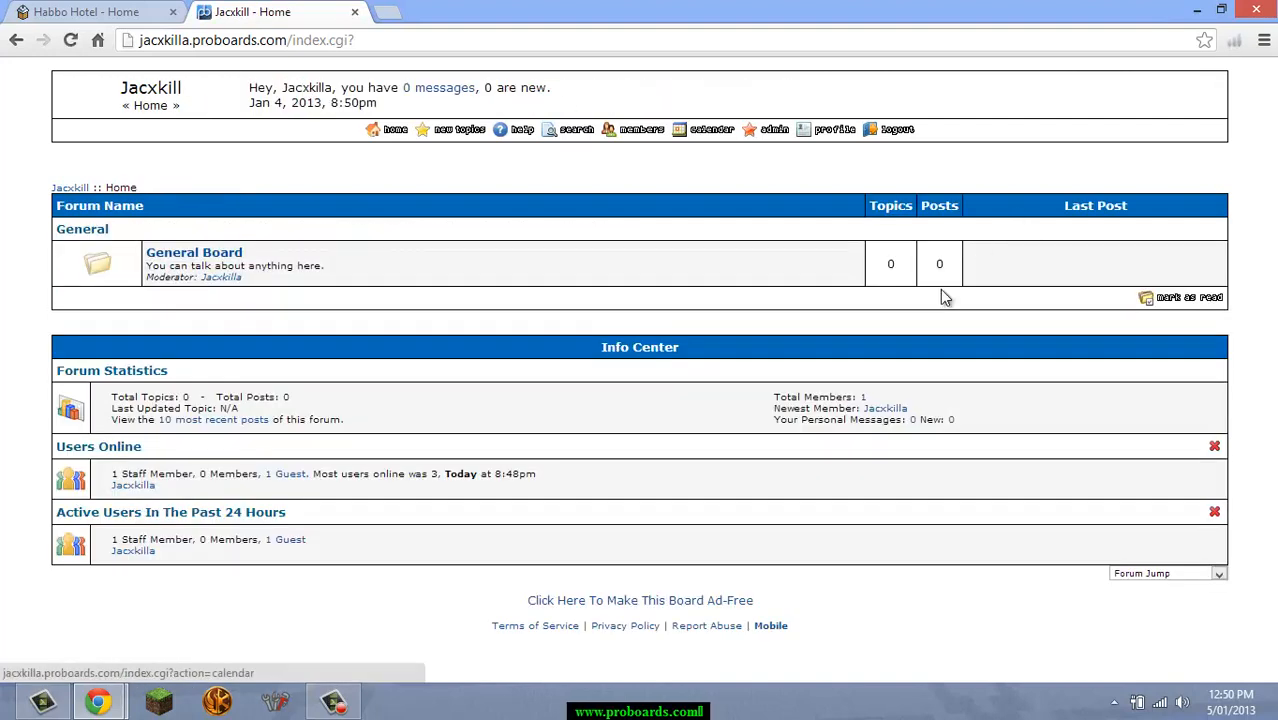
{"action": "mouse_move", "coordinate": [346, 308]}
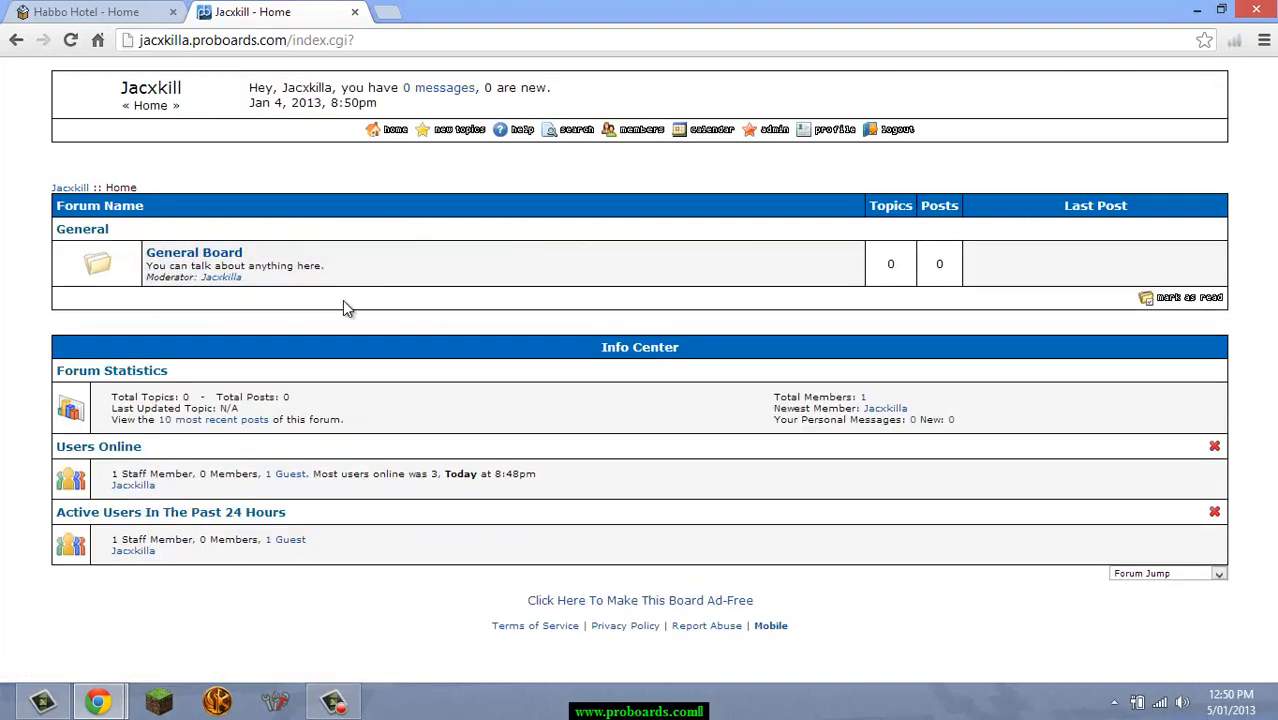